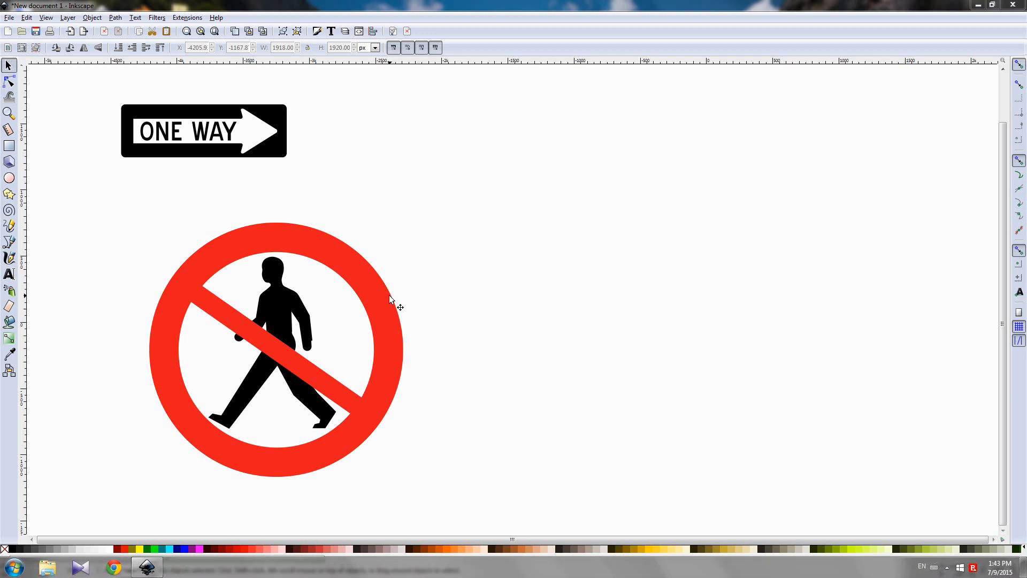
mouse_move(440, 271)
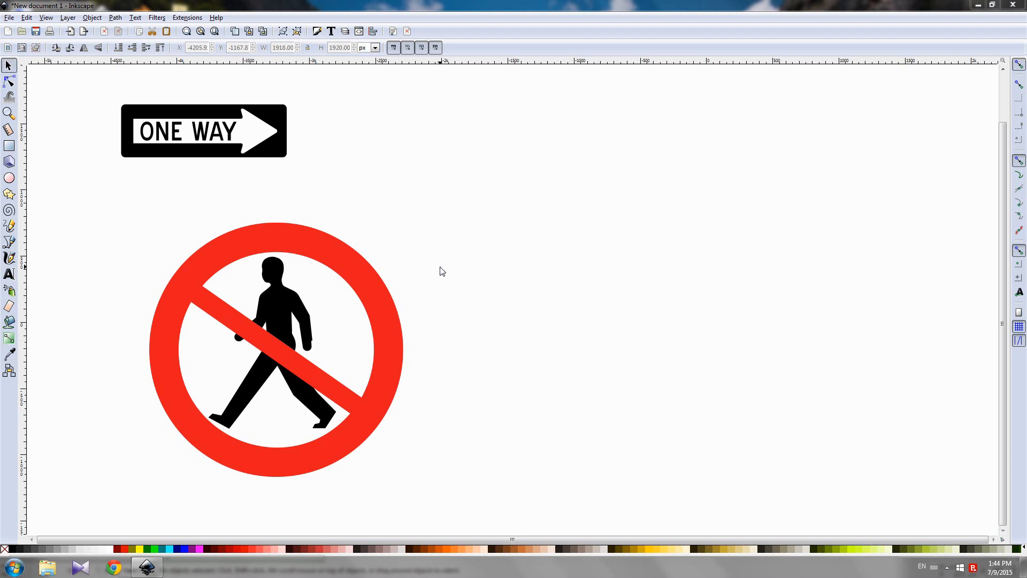
mouse_move(375, 303)
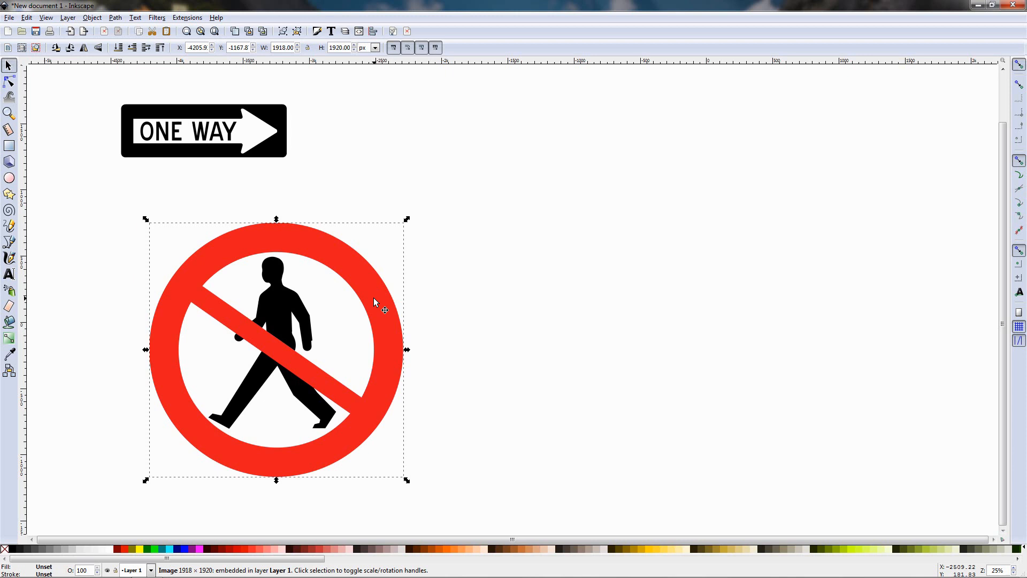
mouse_move(370, 296)
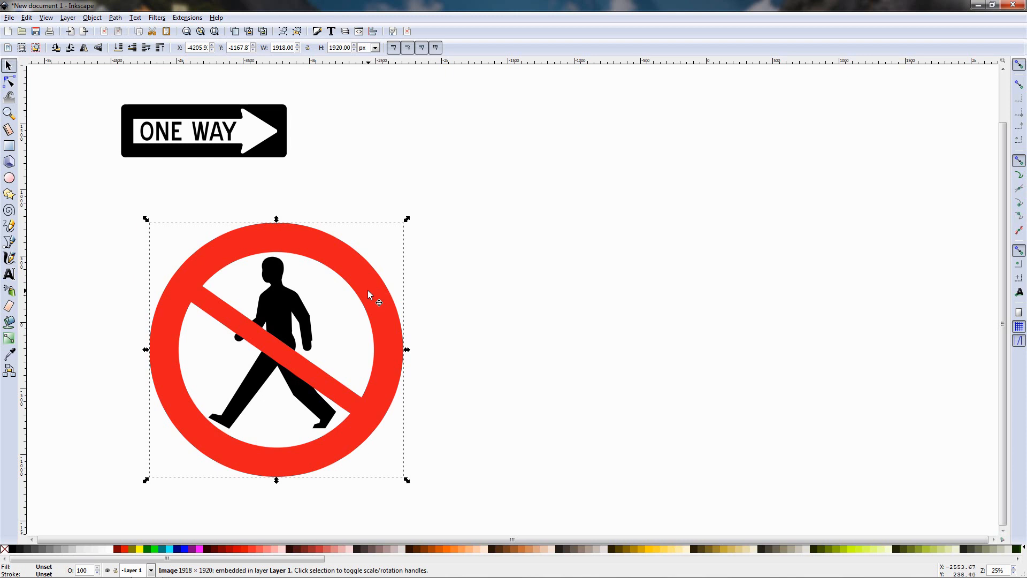
mouse_move(546, 282)
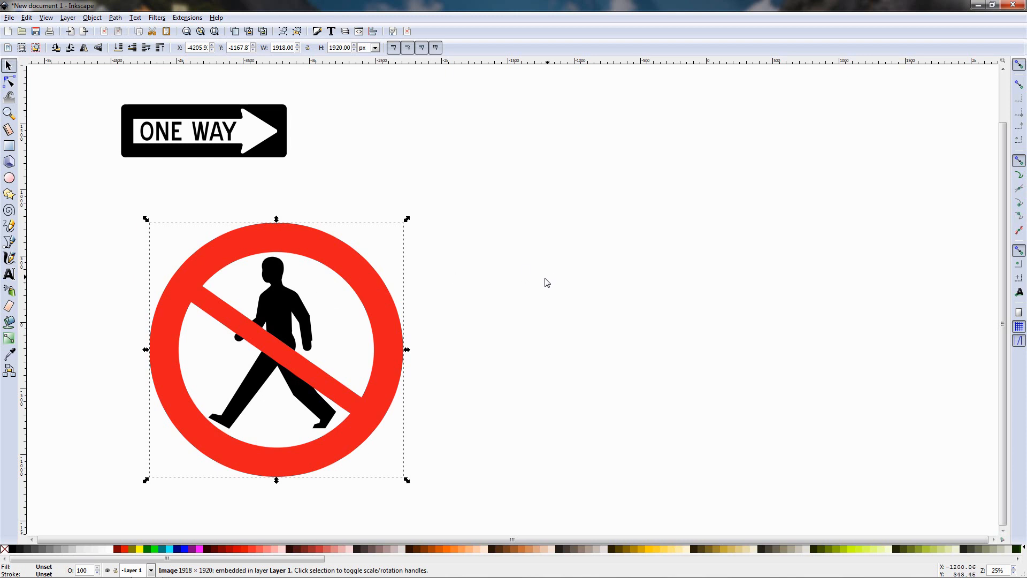
mouse_move(540, 285)
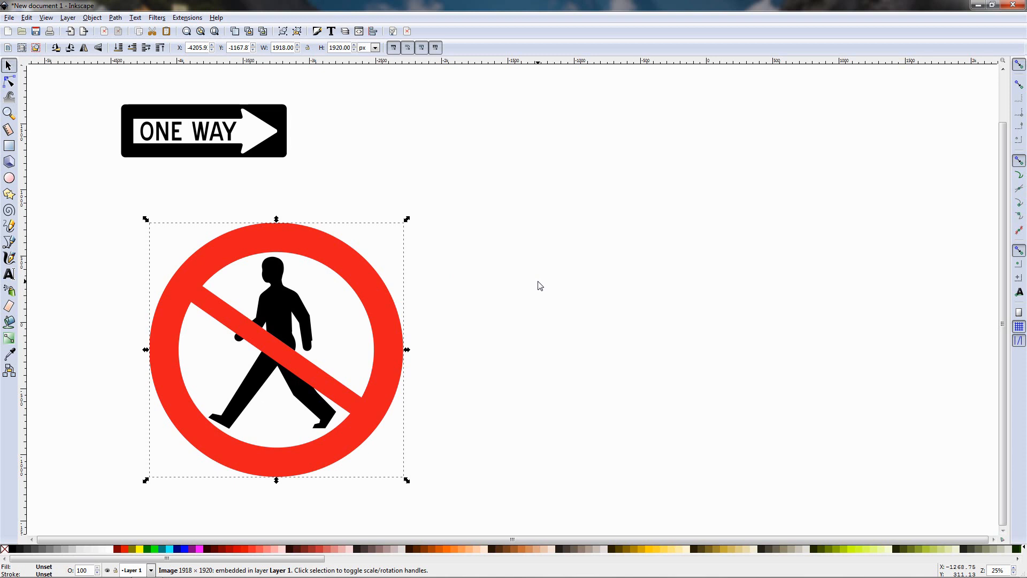
mouse_move(522, 291)
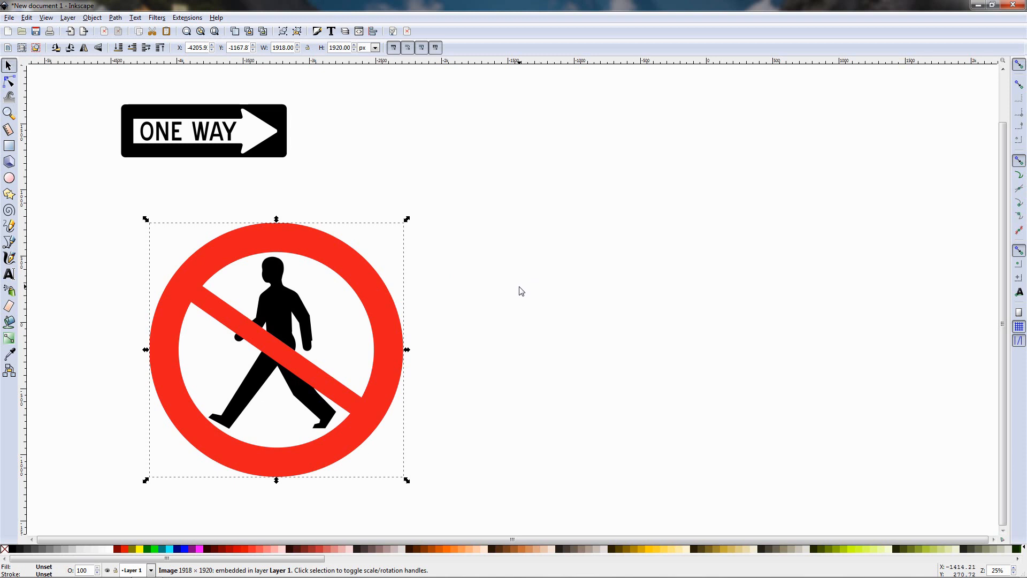
mouse_move(524, 294)
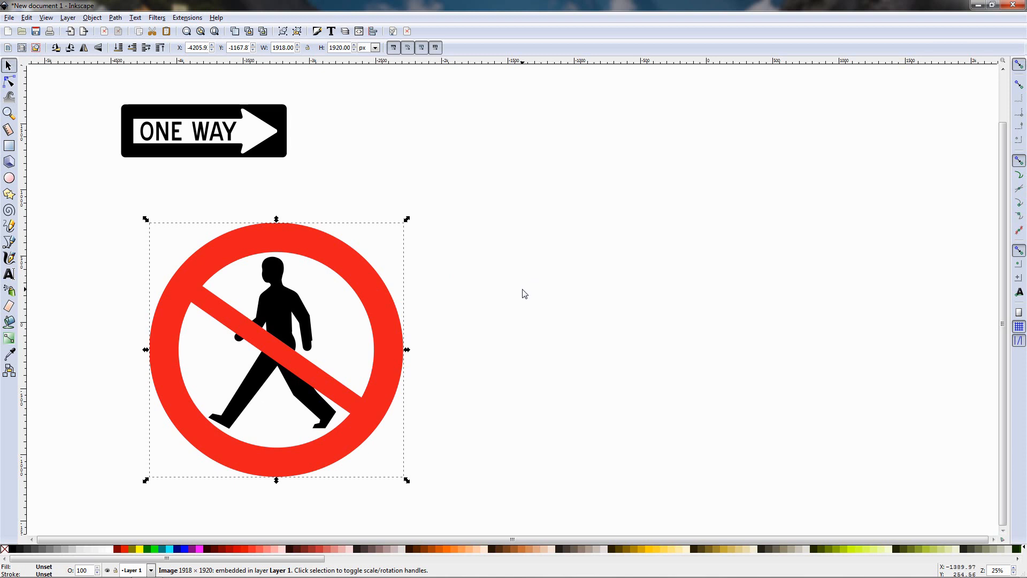
mouse_move(376, 316)
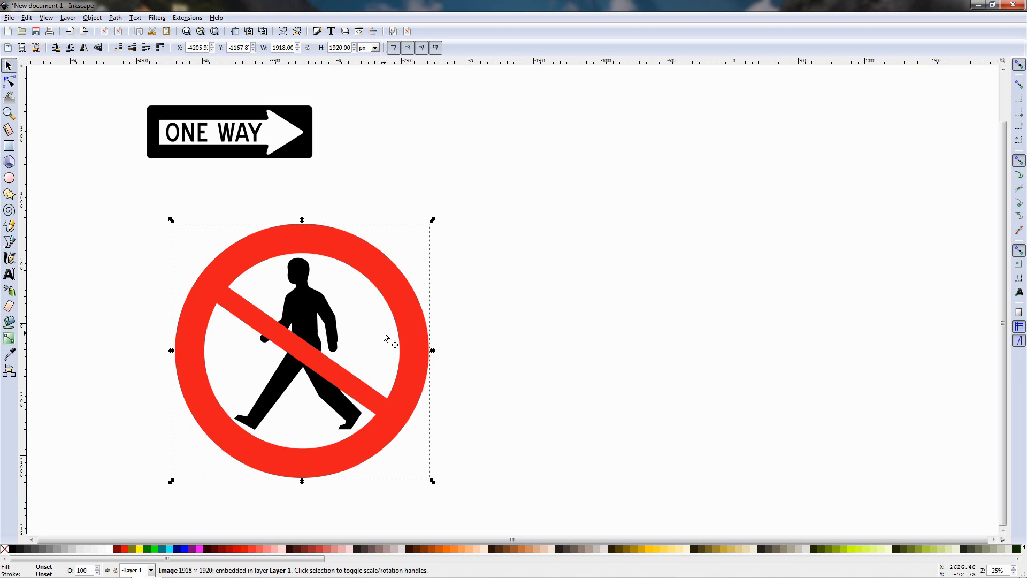
mouse_move(390, 325)
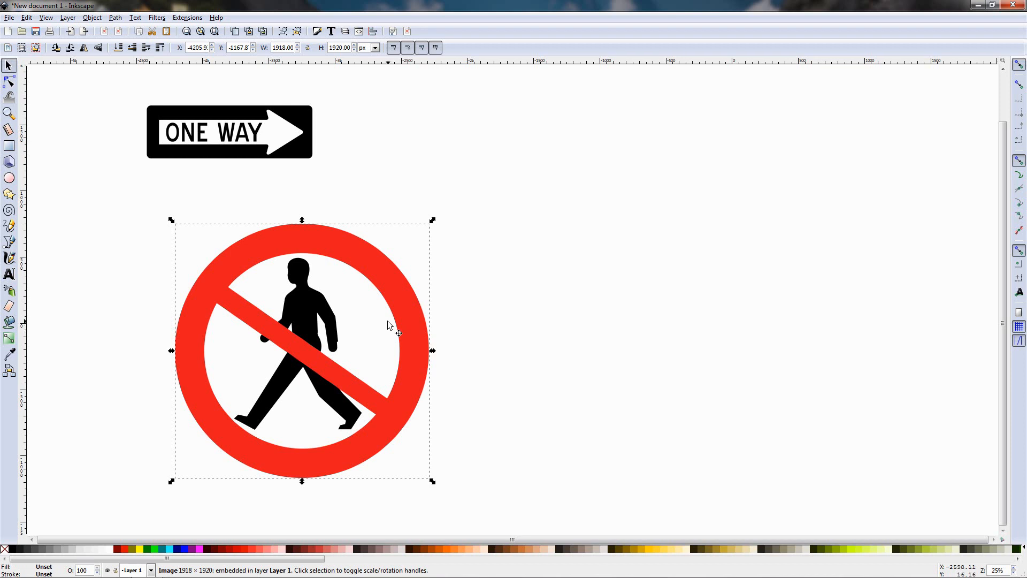
mouse_move(493, 293)
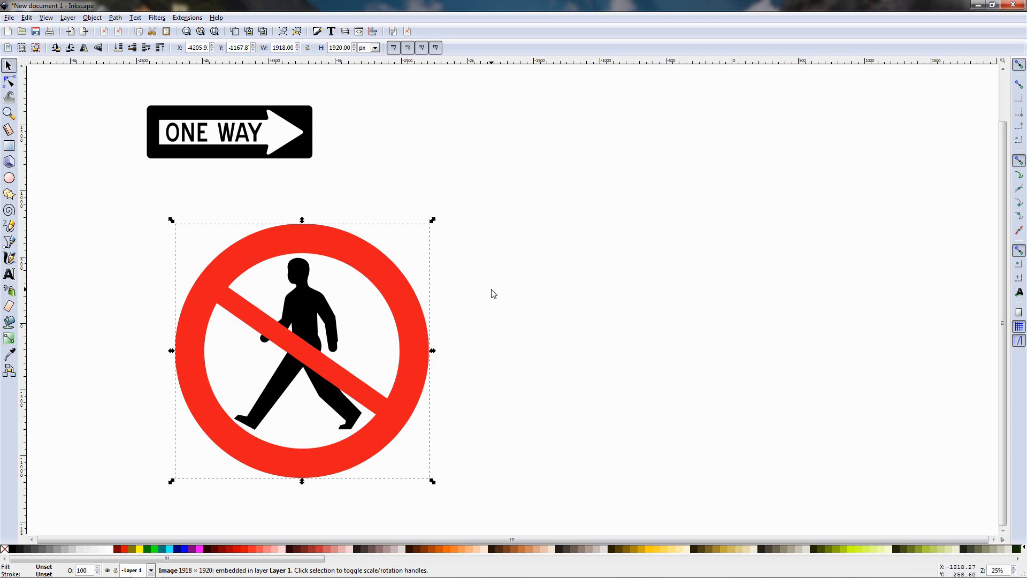
mouse_move(343, 354)
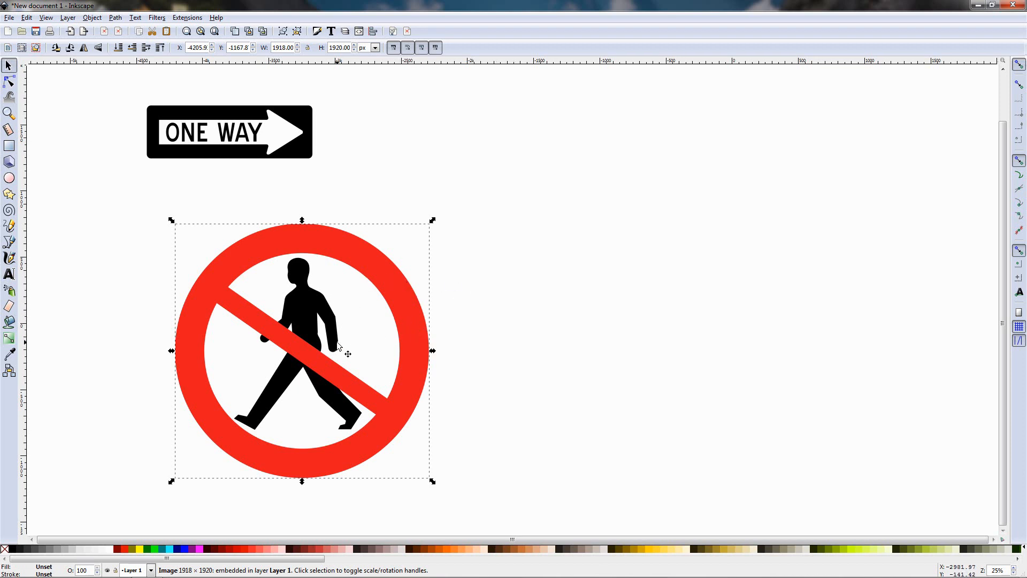
mouse_move(364, 334)
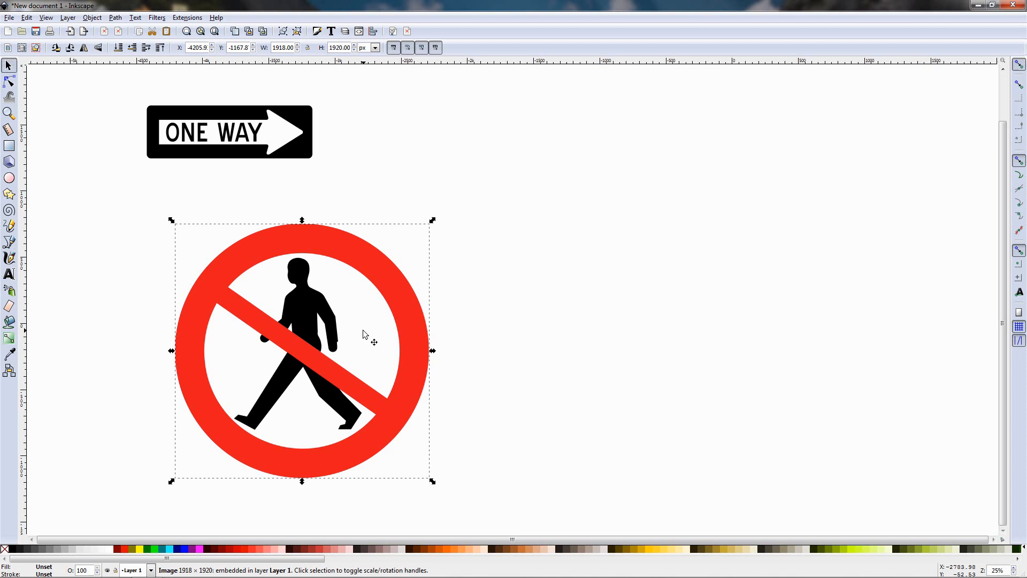
mouse_move(333, 317)
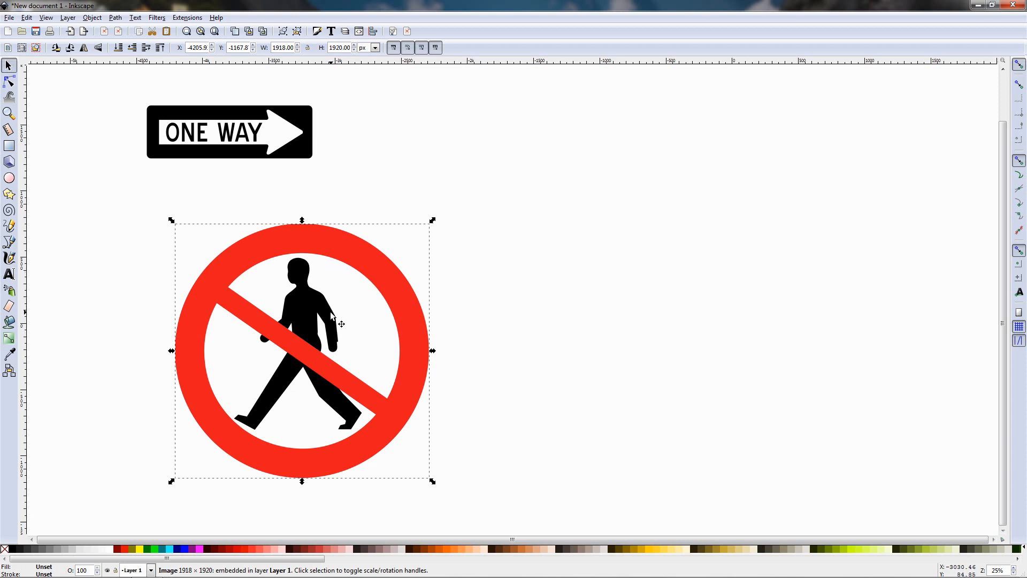
mouse_move(255, 356)
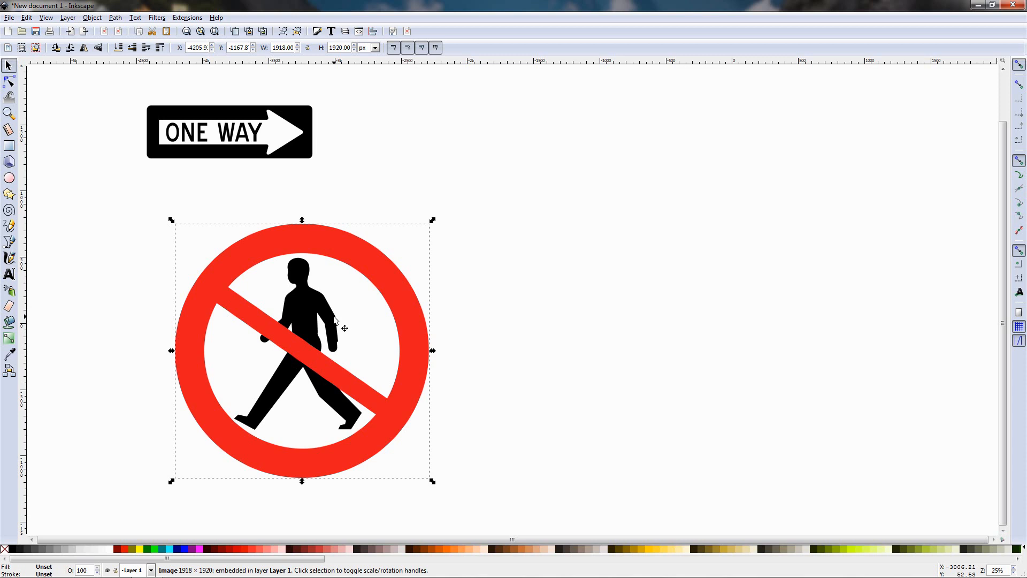
mouse_move(332, 335)
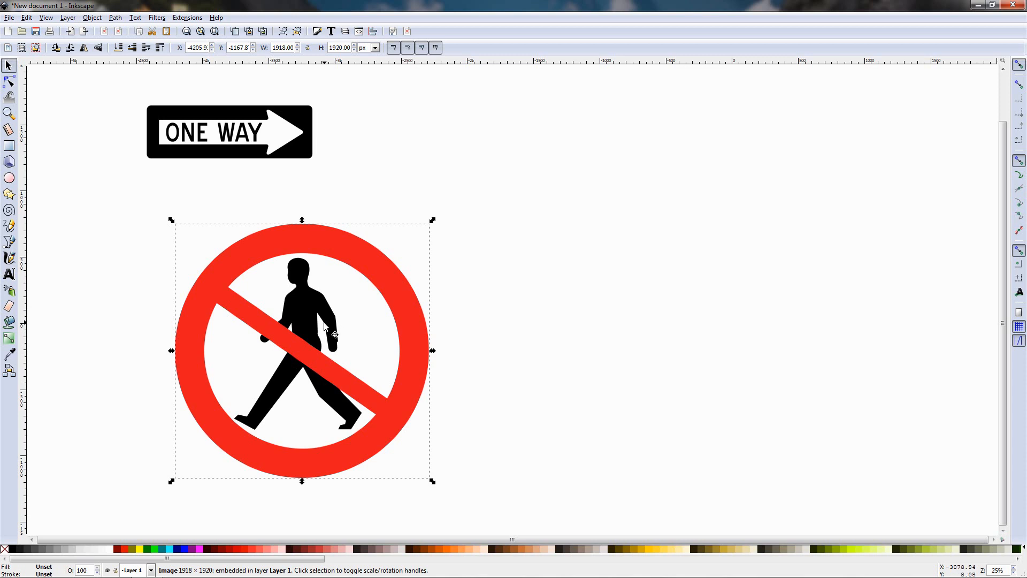
mouse_move(359, 432)
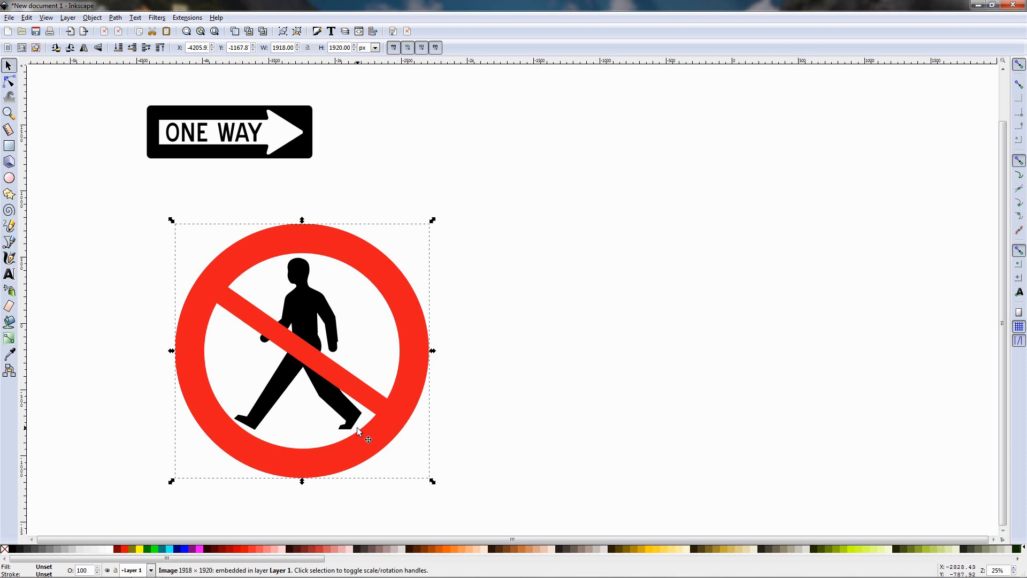
mouse_move(355, 432)
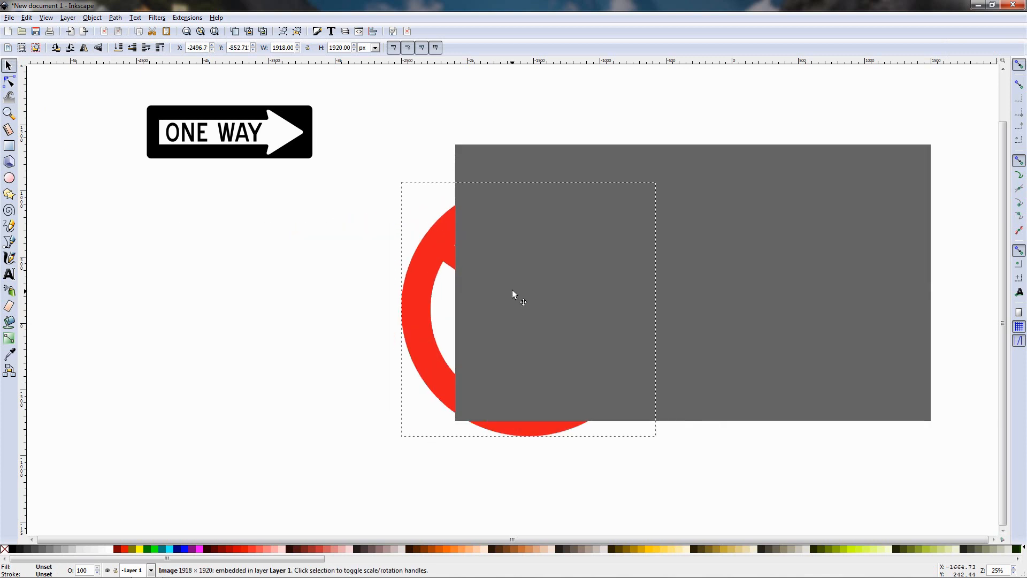
- Try the no-pedestrian sign on the grey backdrop, then drop it below the ONE WAY sign
left_click_drag(520, 301, 498, 262)
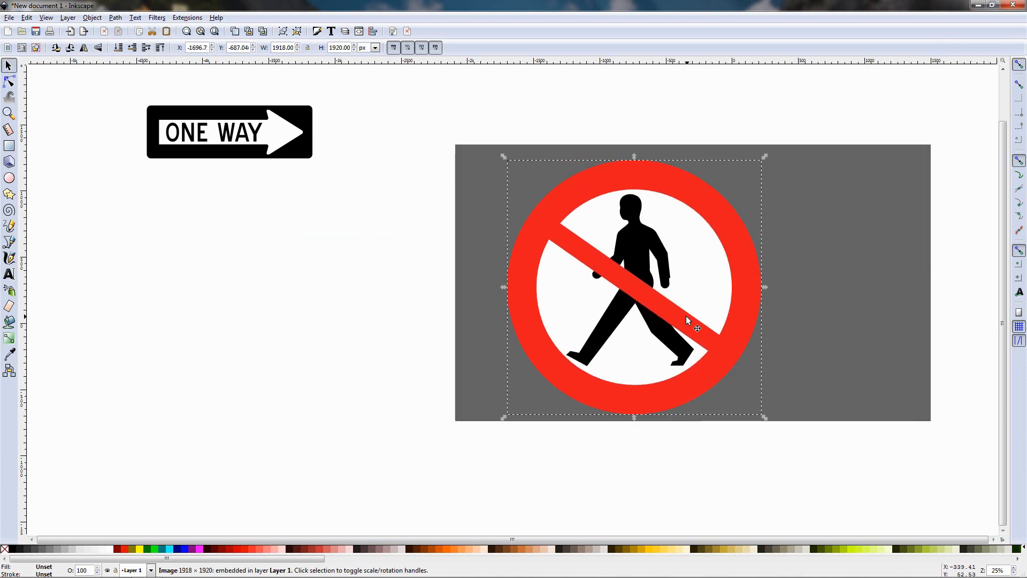
left_click_drag(633, 285, 288, 304)
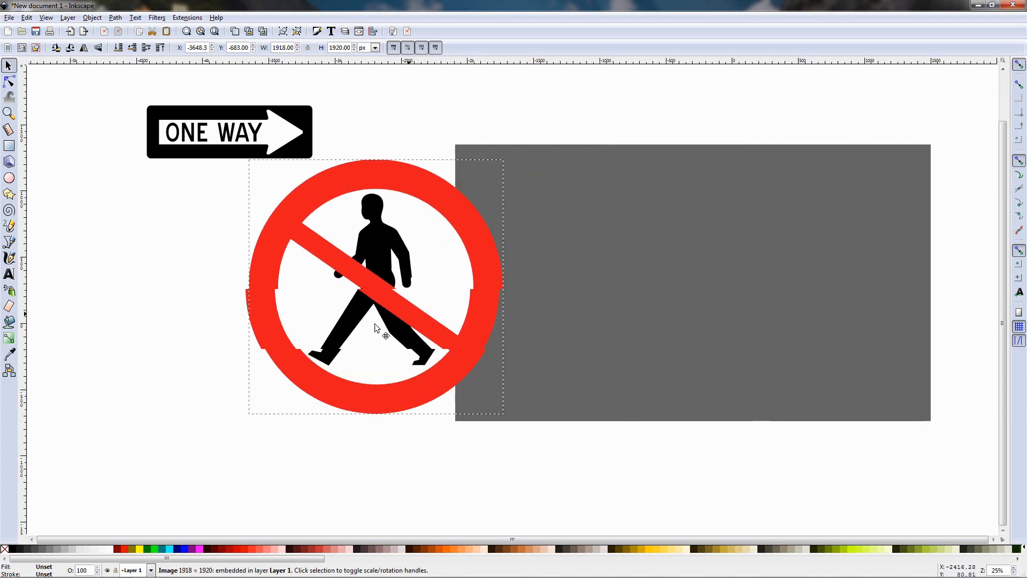
left_click_drag(375, 283, 255, 317)
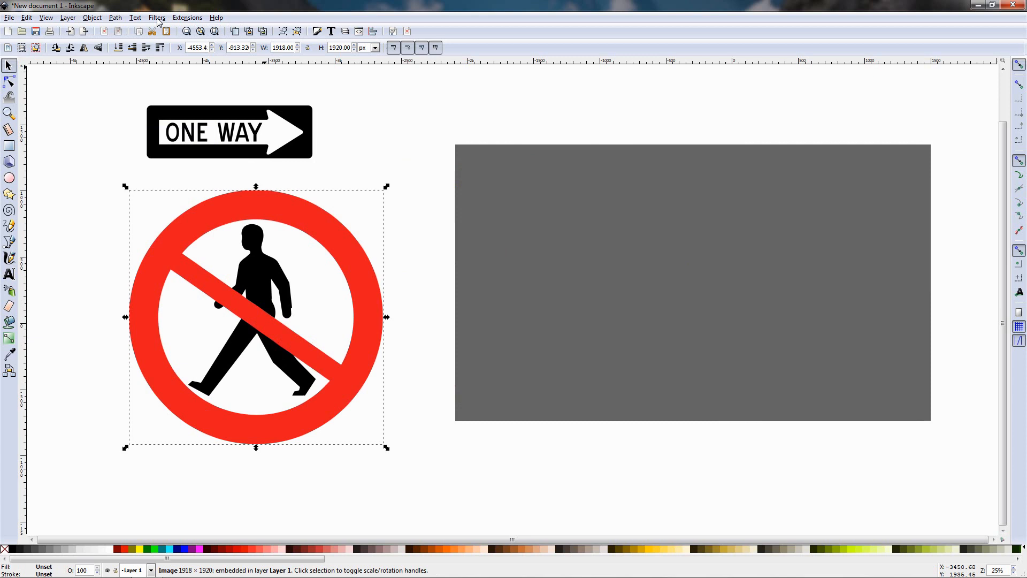
- Configure Trace Bitmap for a multiple-scan Colors trace with 3 scans and Stack scans off
left_click(114, 17)
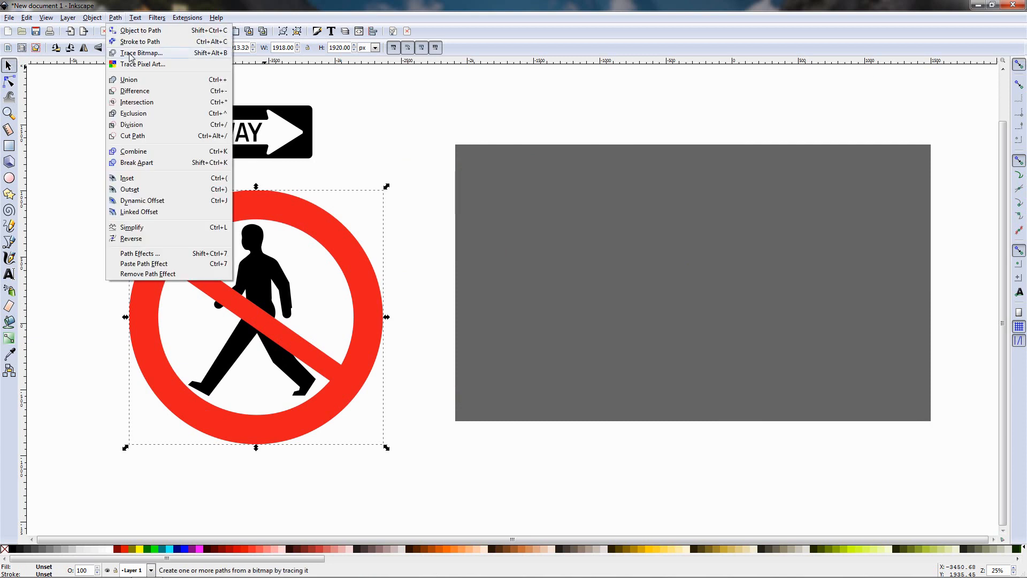
left_click(141, 53)
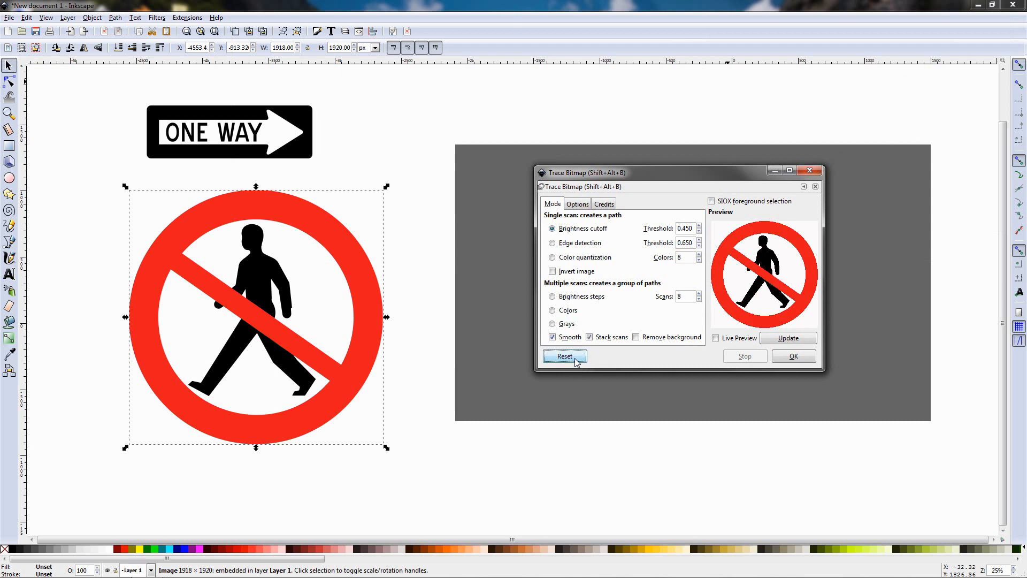
mouse_move(608, 294)
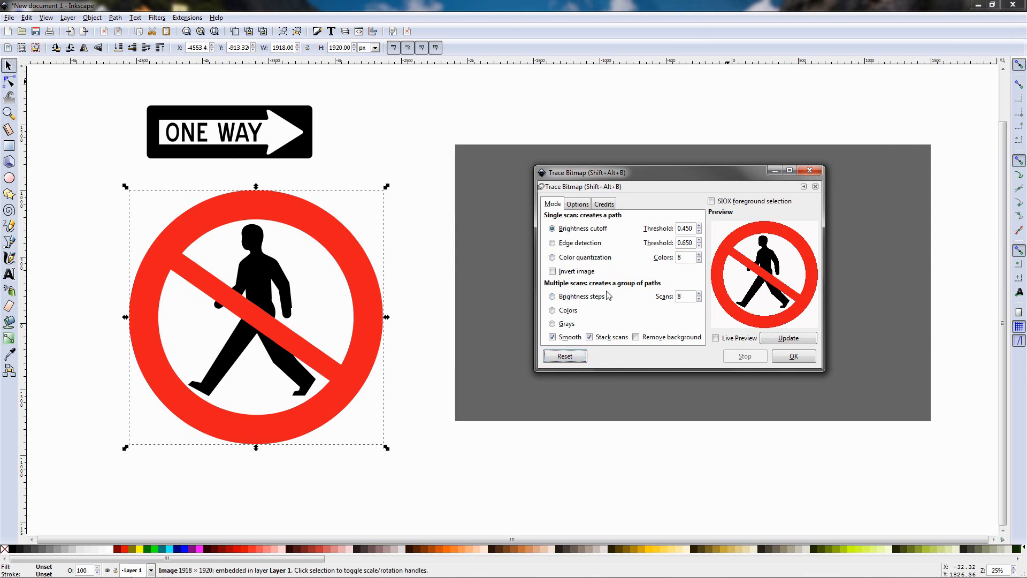
mouse_move(317, 310)
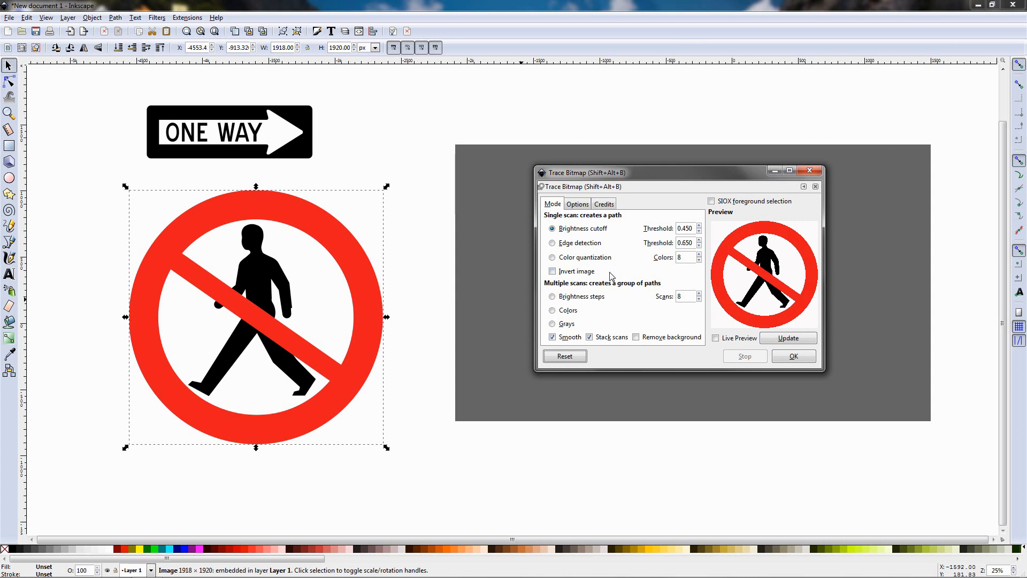
left_click(552, 310)
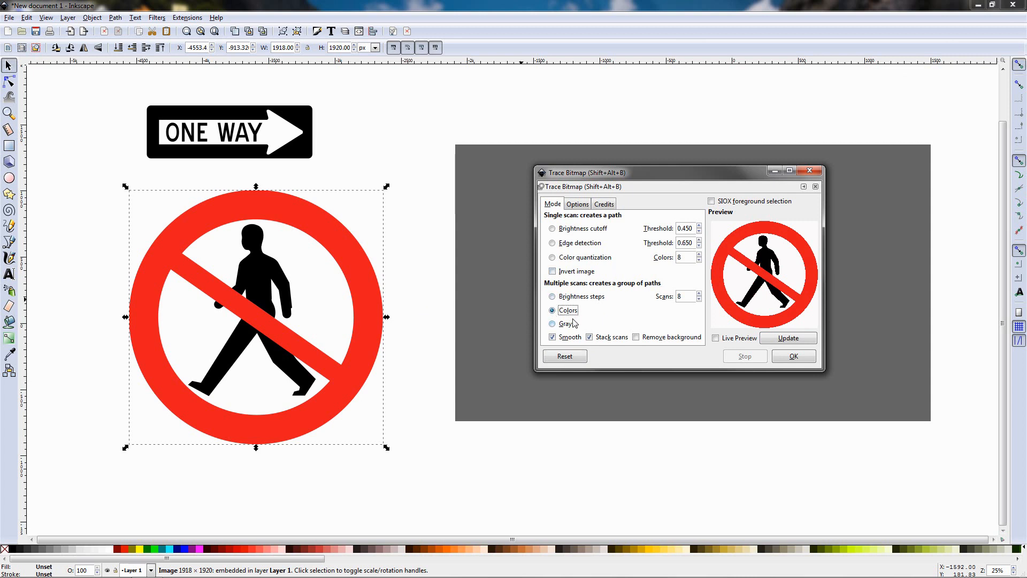
left_click(699, 299)
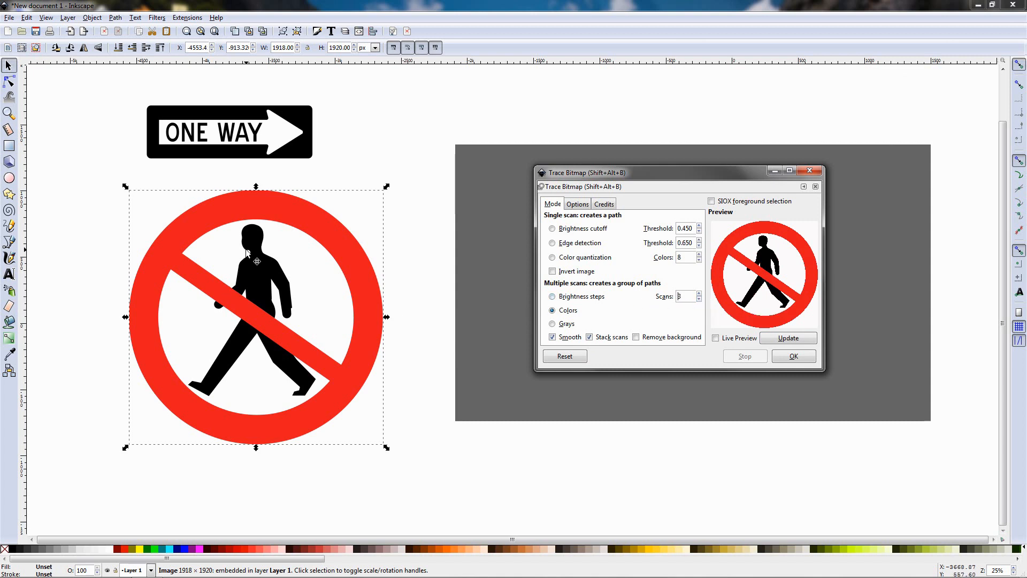
mouse_move(313, 265)
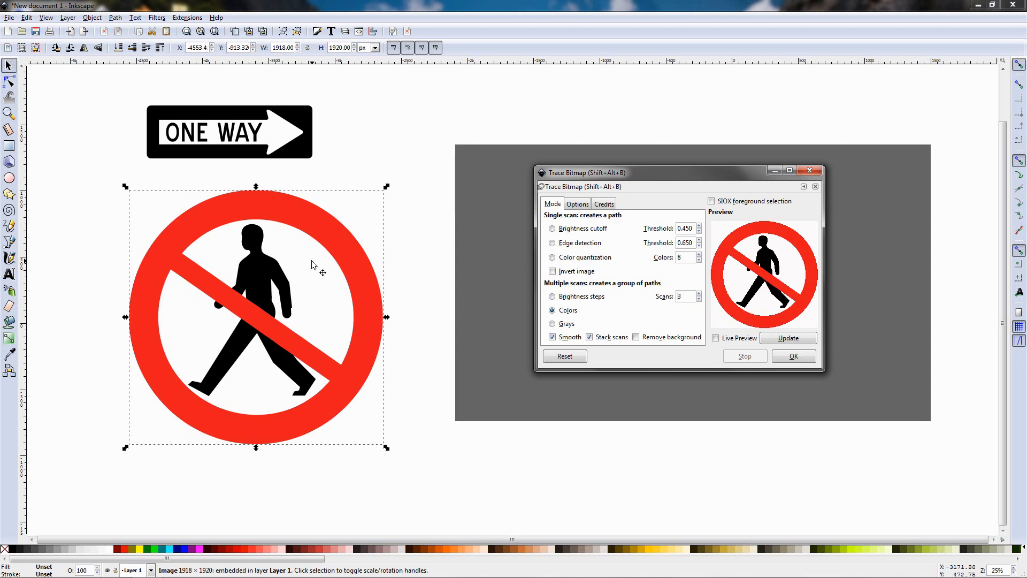
mouse_move(405, 292)
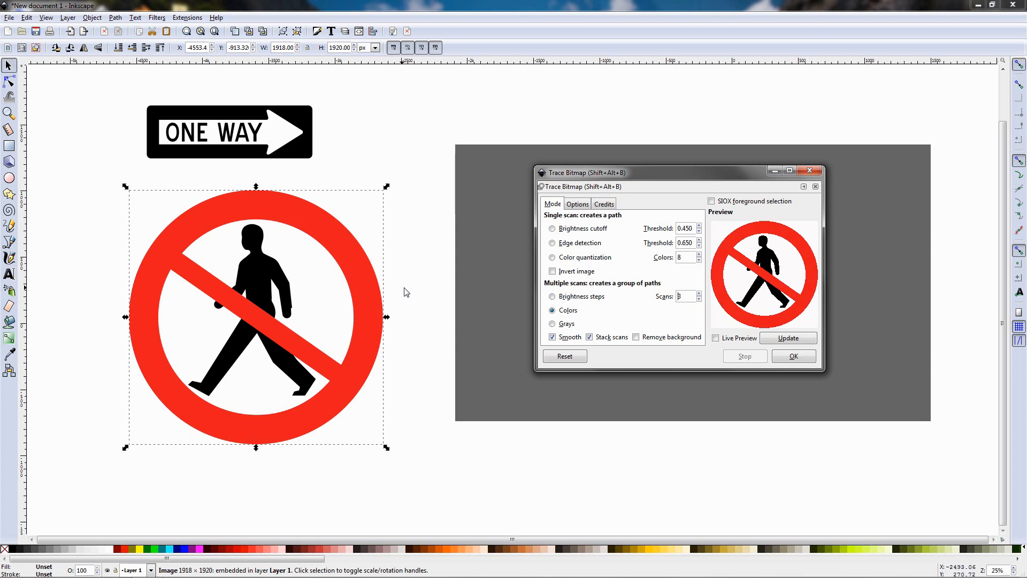
left_click(635, 337)
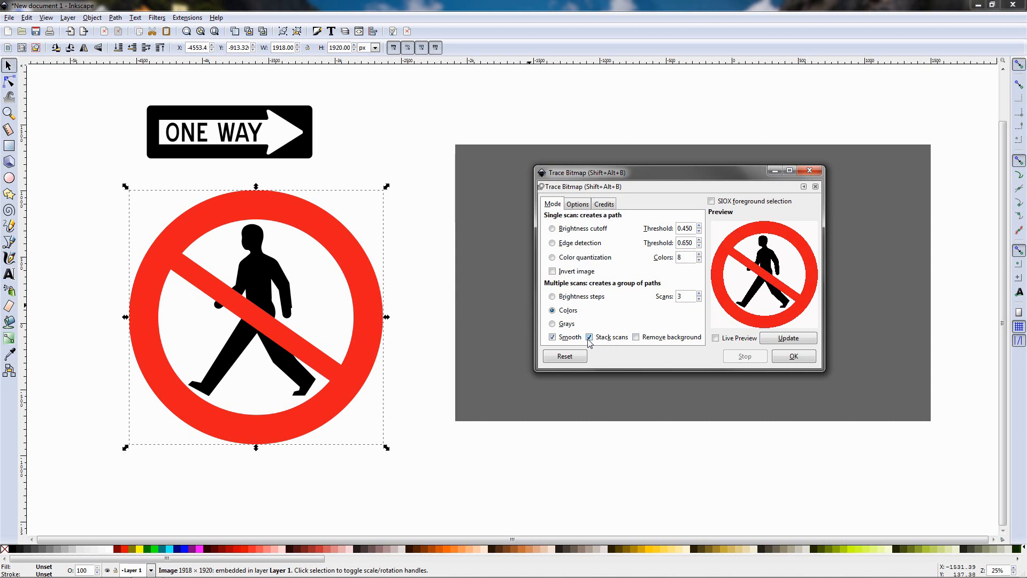
left_click(589, 337)
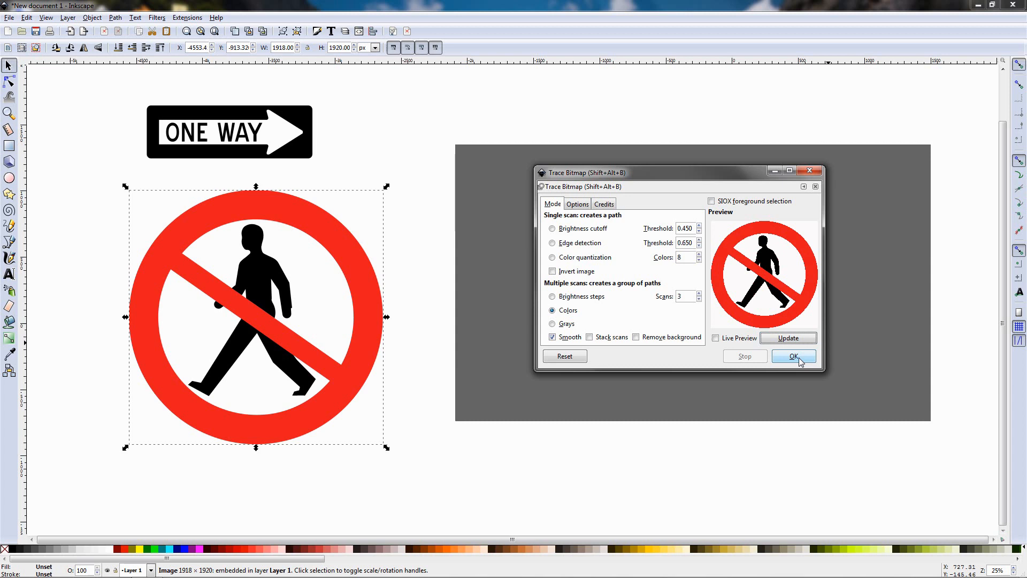
- Apply the three-colour trace and select one of its colour layers on the backdrop
left_click(793, 356)
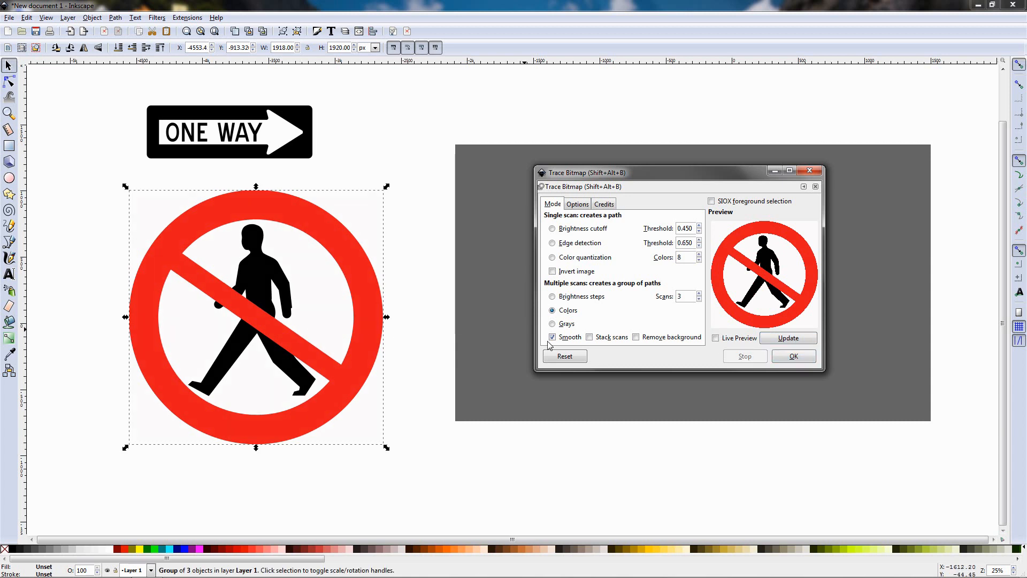
mouse_move(290, 349)
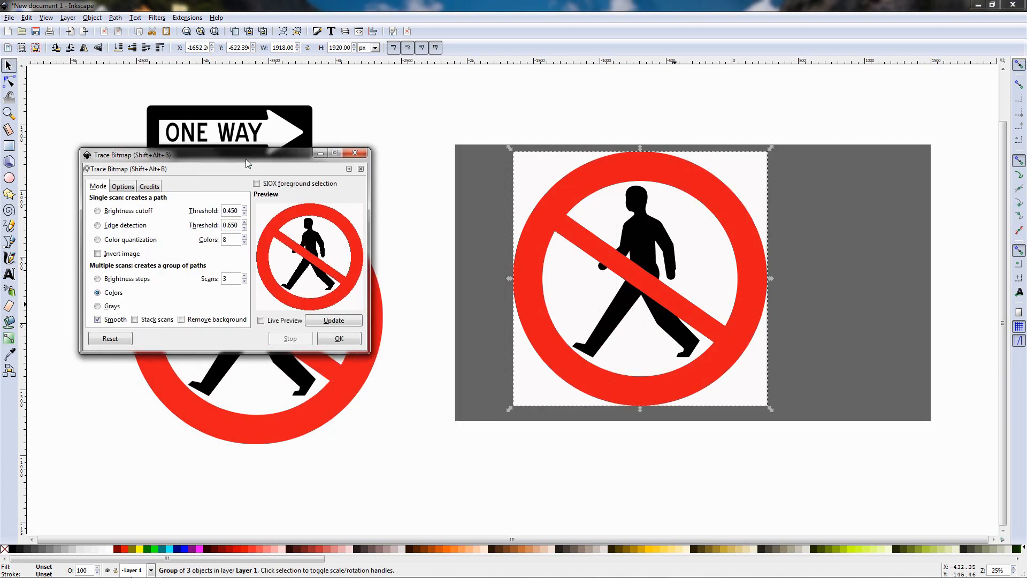
mouse_move(649, 283)
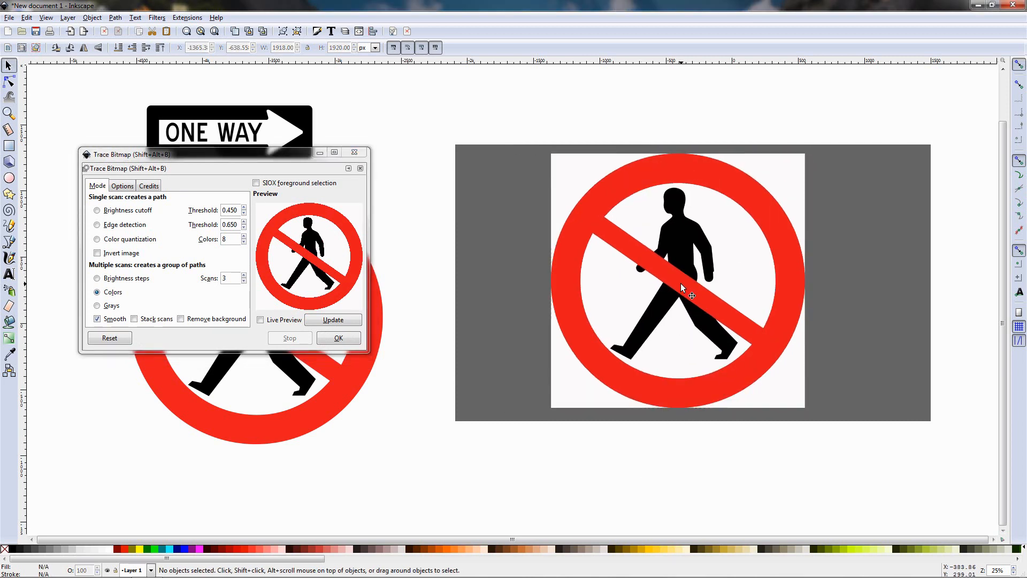
left_click(684, 289)
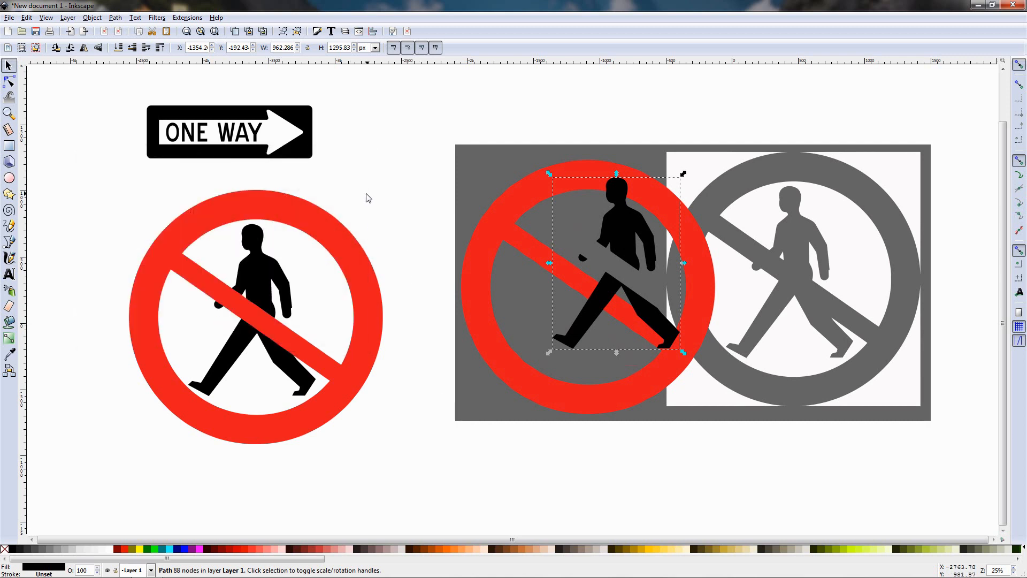
mouse_move(669, 162)
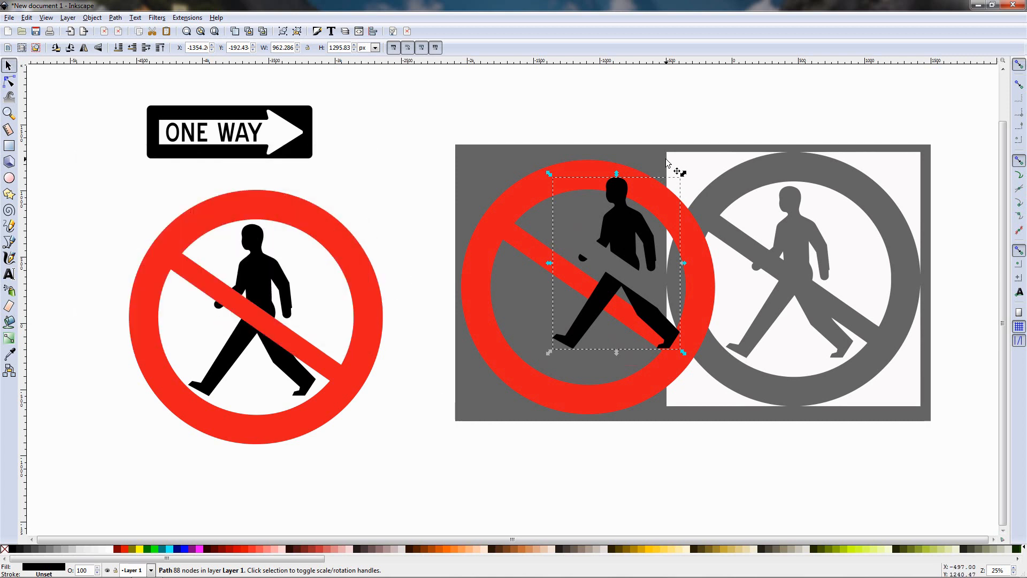
mouse_move(723, 162)
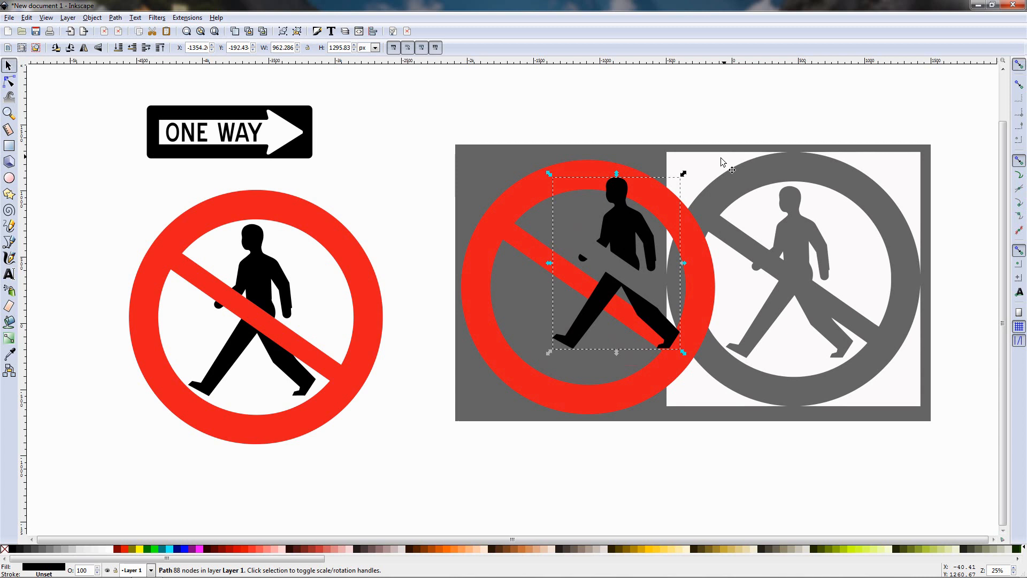
mouse_move(352, 252)
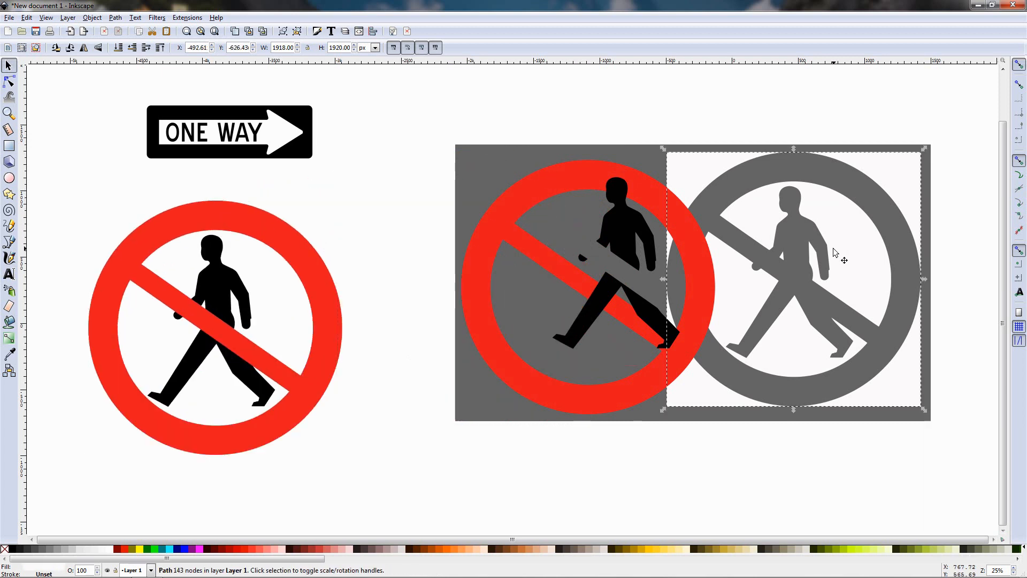
mouse_move(136, 18)
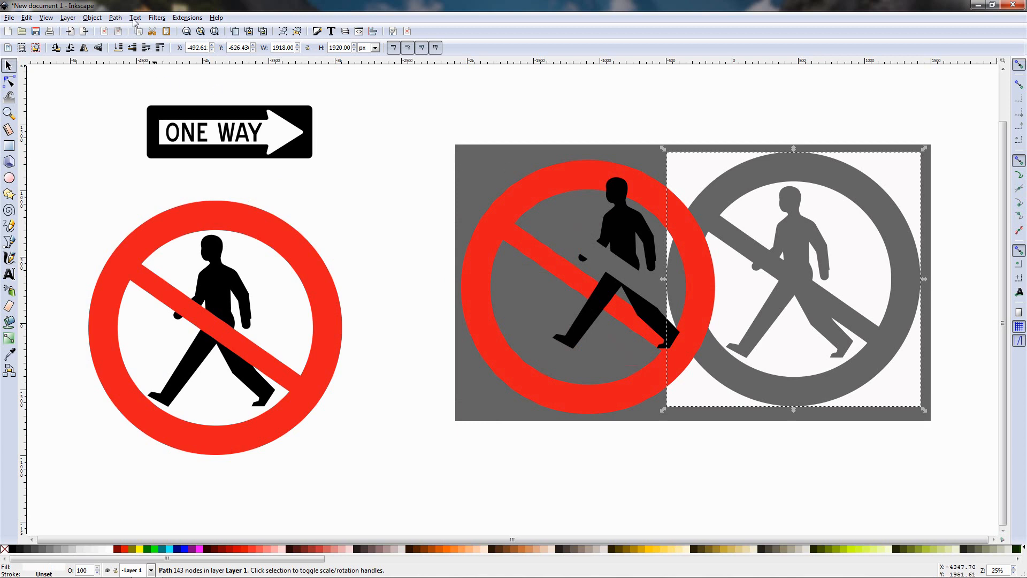
- Open the Path menu while working on the pale traced layer
left_click(115, 17)
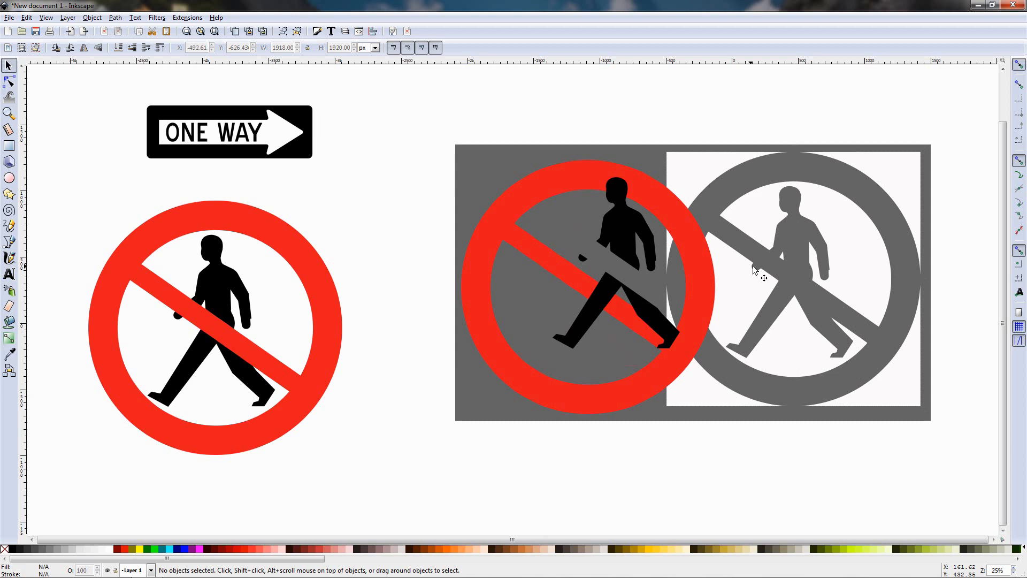
mouse_move(773, 228)
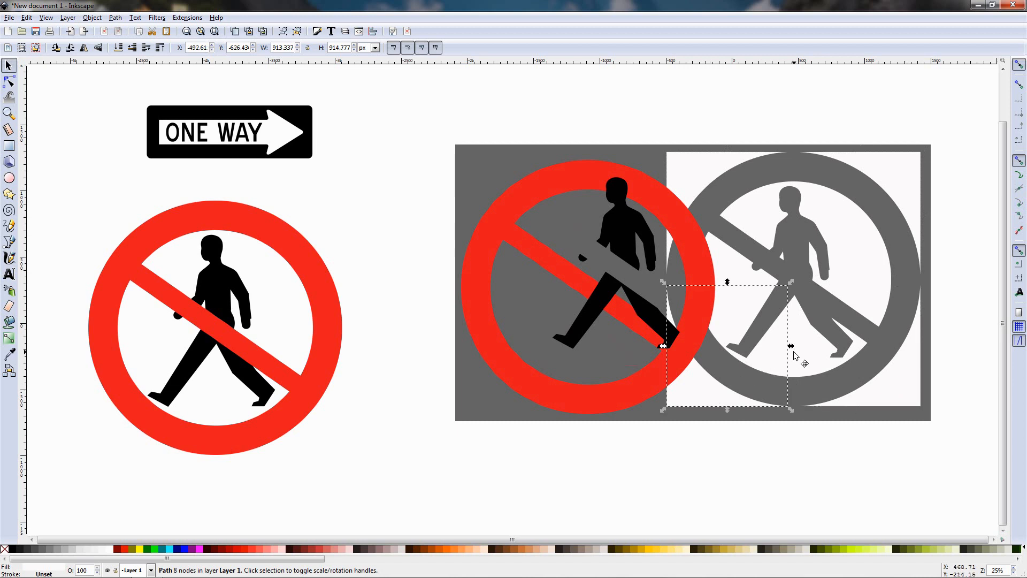
mouse_move(869, 401)
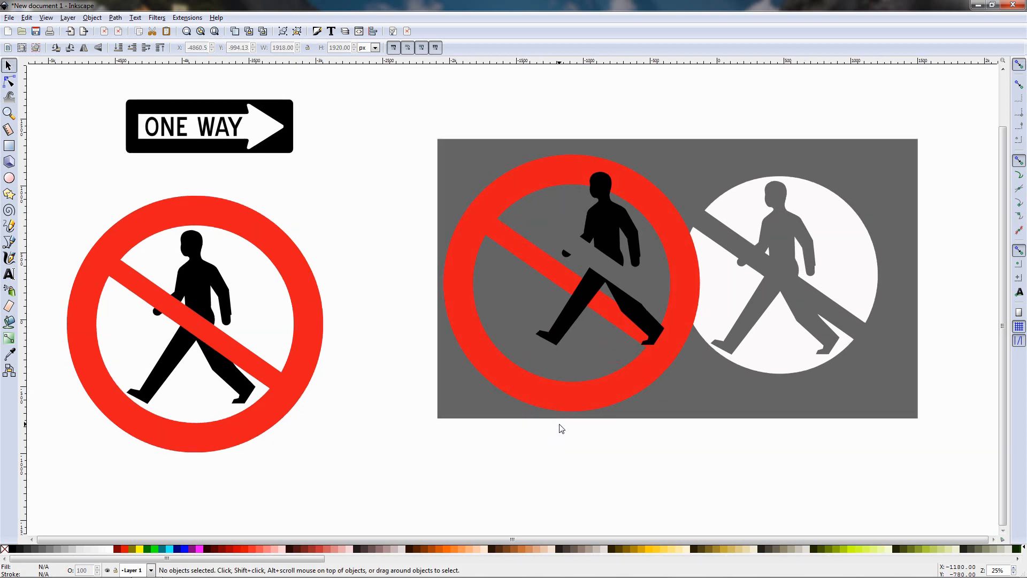
mouse_move(591, 399)
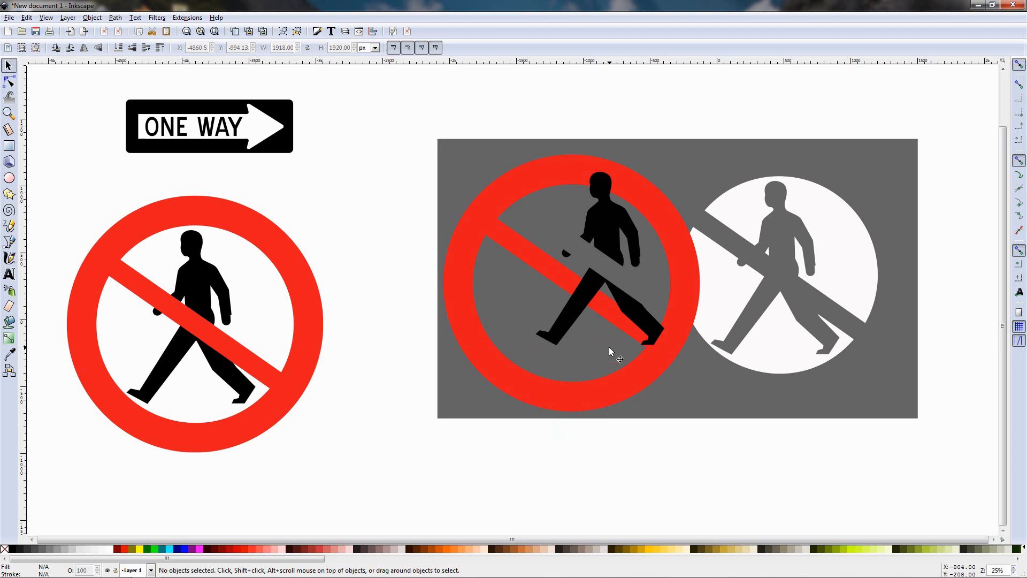
- Zoom in on the traced layers to inspect their edges up close
left_click(611, 353)
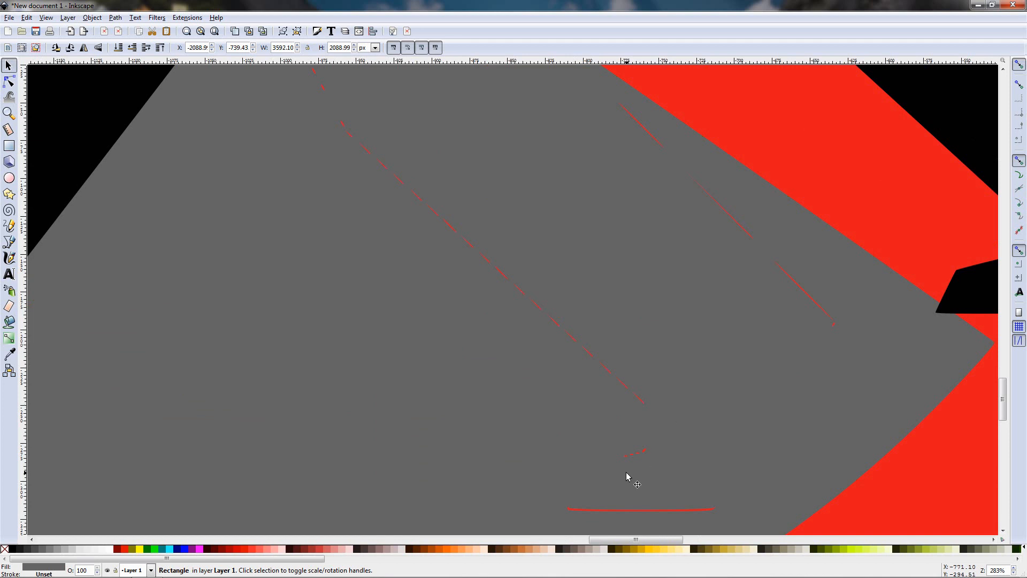
mouse_move(808, 196)
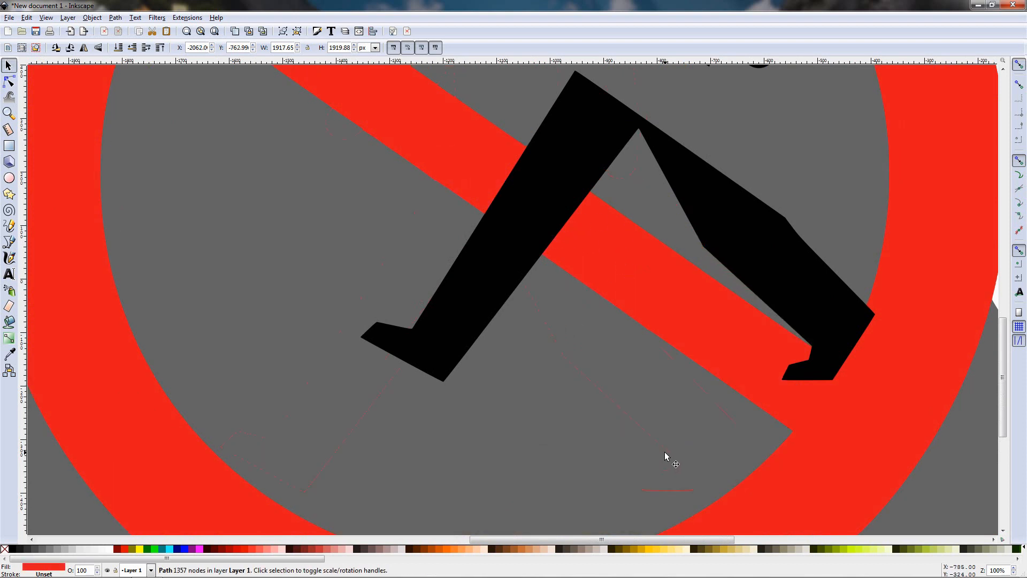
mouse_move(590, 372)
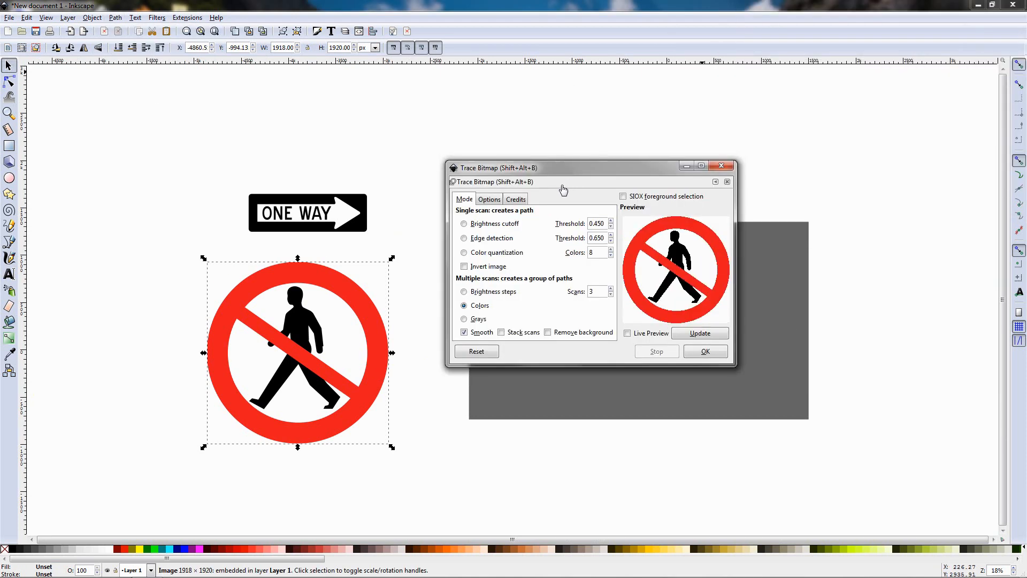
- Check the trace Options such as speckle suppression and refresh the trace preview
left_click(489, 199)
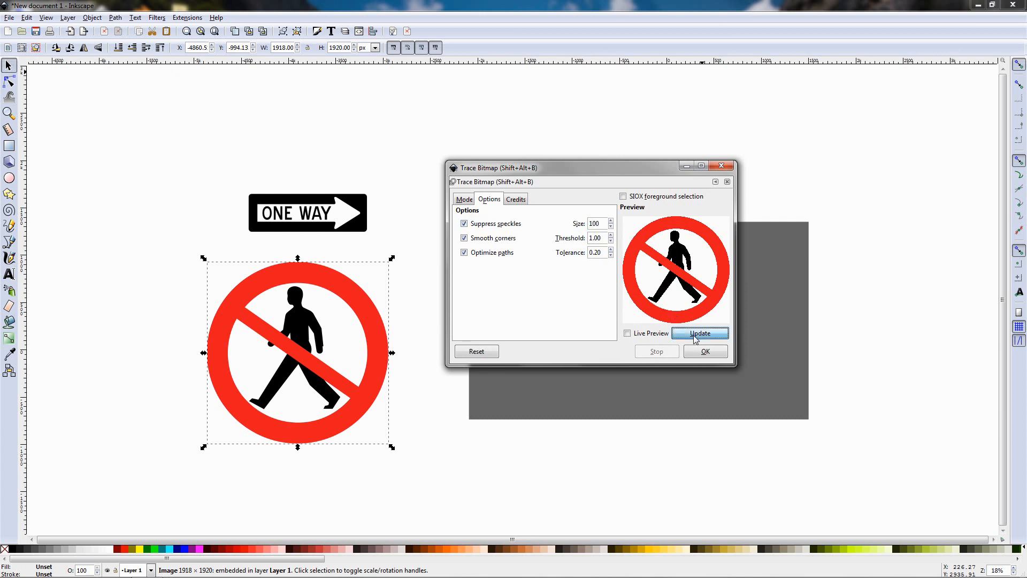
left_click(700, 333)
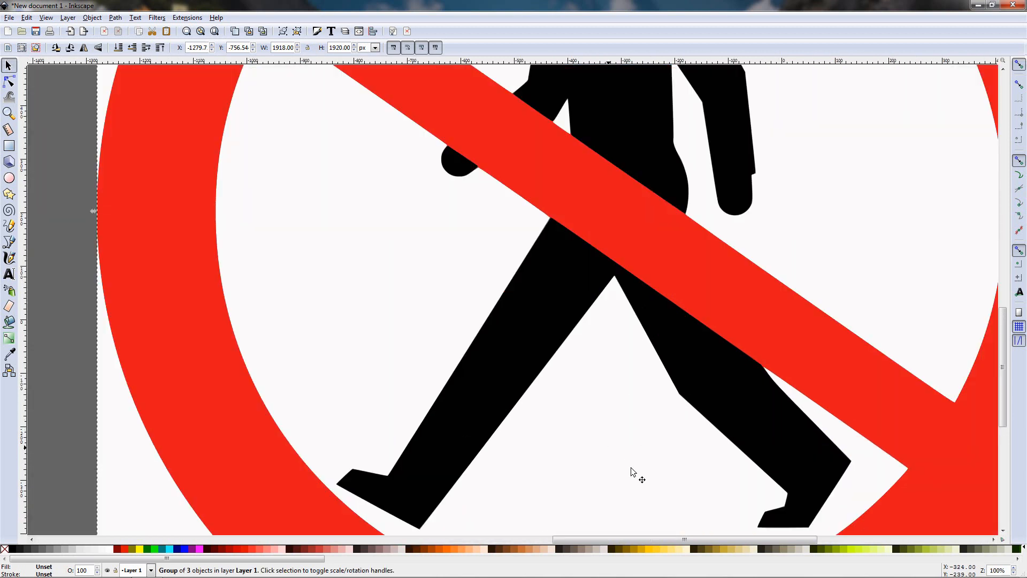
- Zoom out from the second traced sign on the grey backdrop
scroll("down", 3)
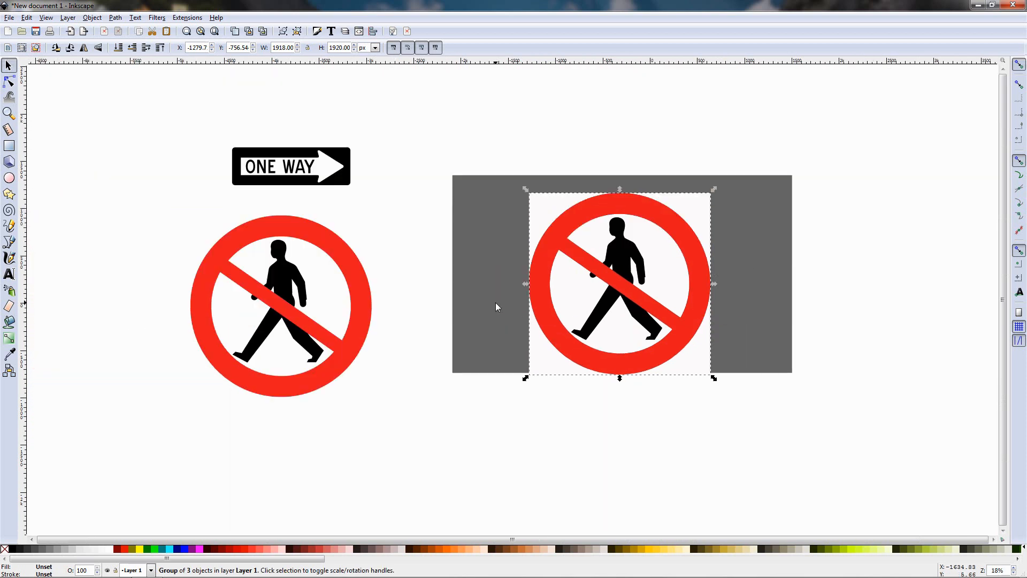
mouse_move(654, 295)
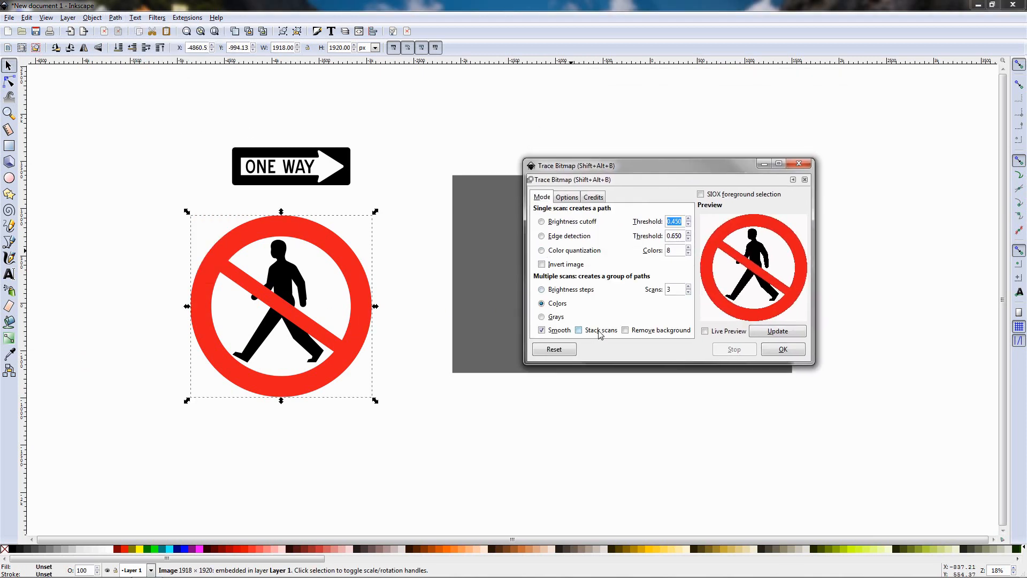
- Trace the sign with Remove background on, then scale the red-and-black trace up about fourfold
left_click(625, 330)
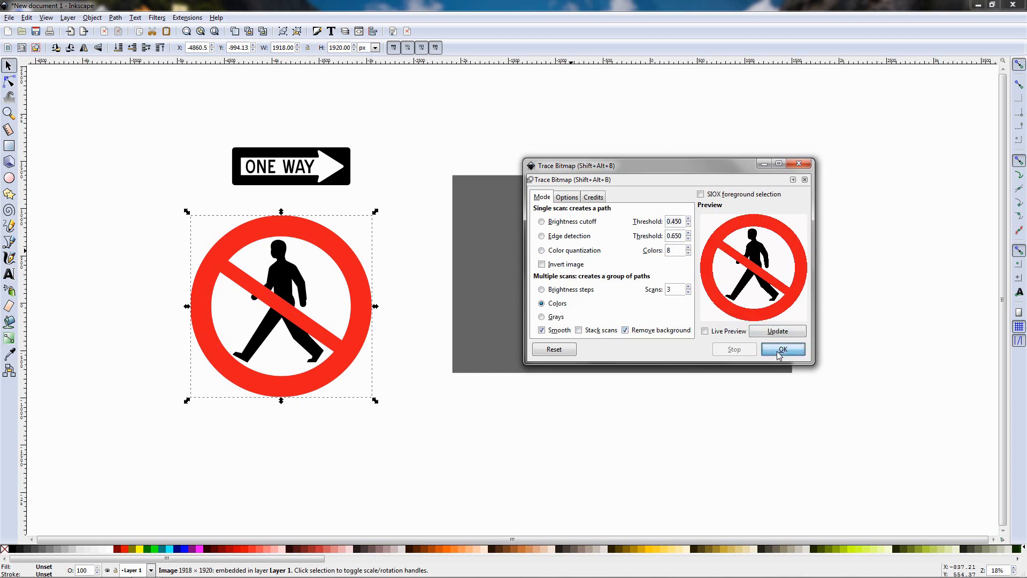
left_click(783, 349)
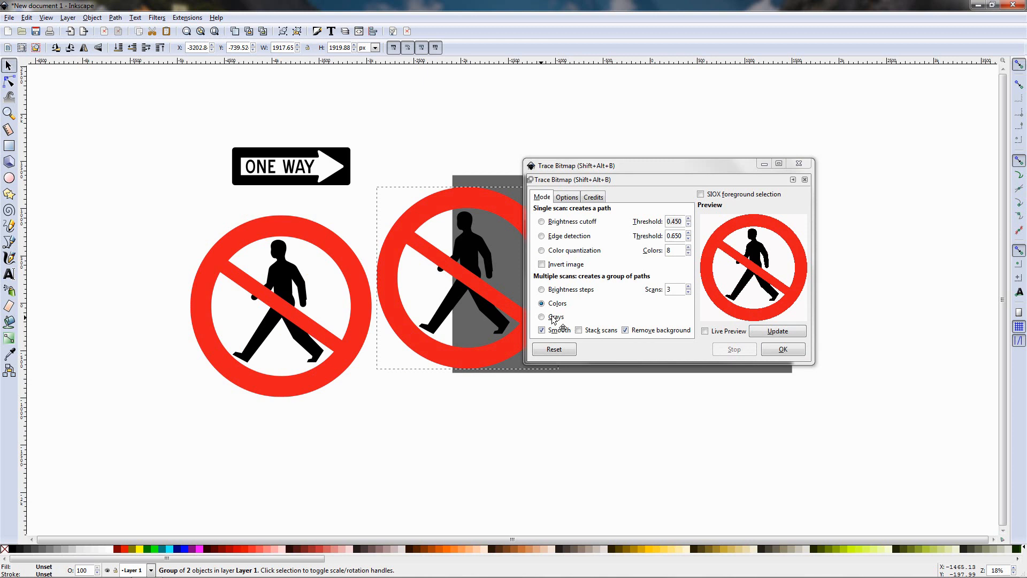
left_click(803, 179)
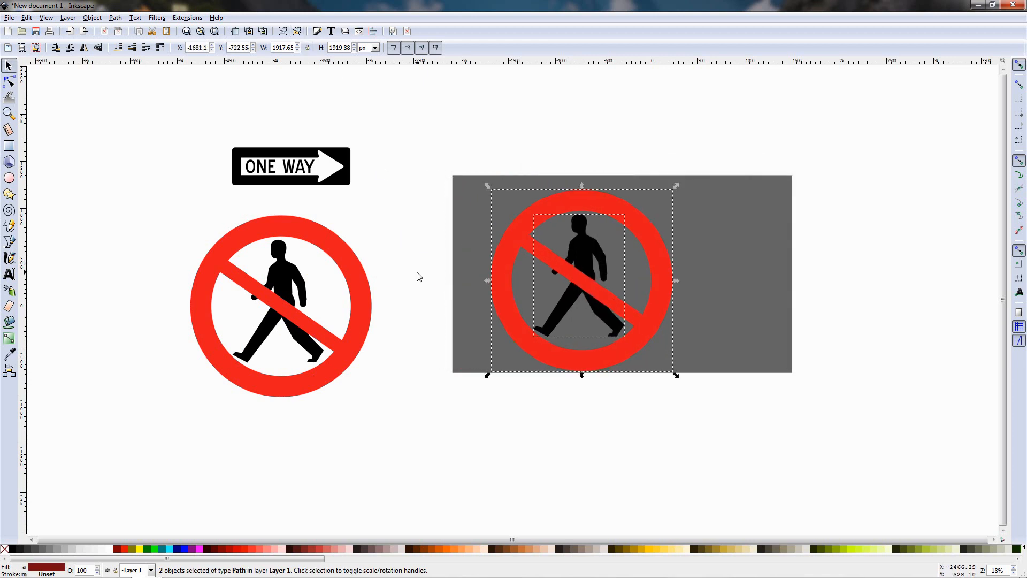
left_click_drag(580, 274, 717, 269)
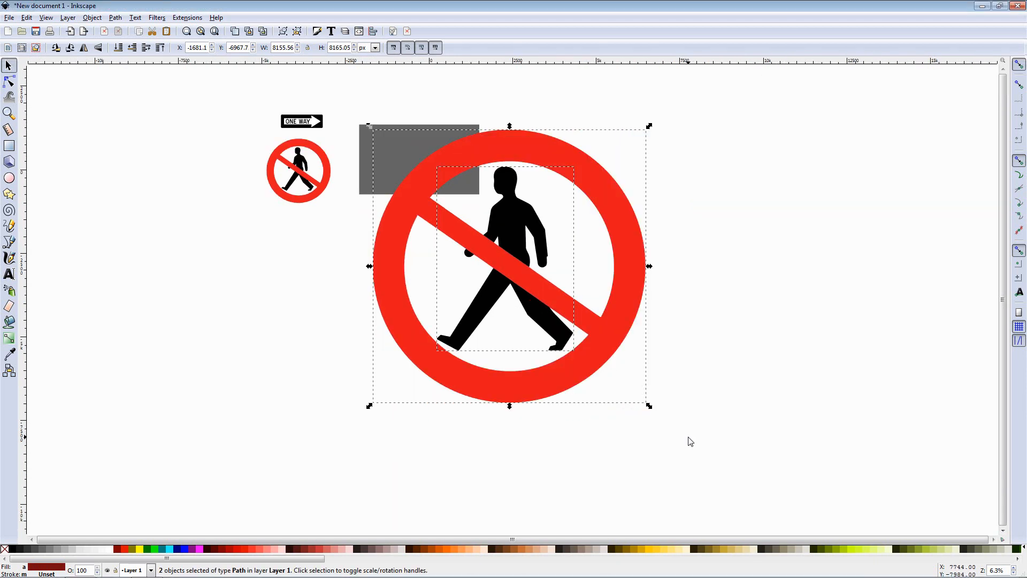
mouse_move(307, 125)
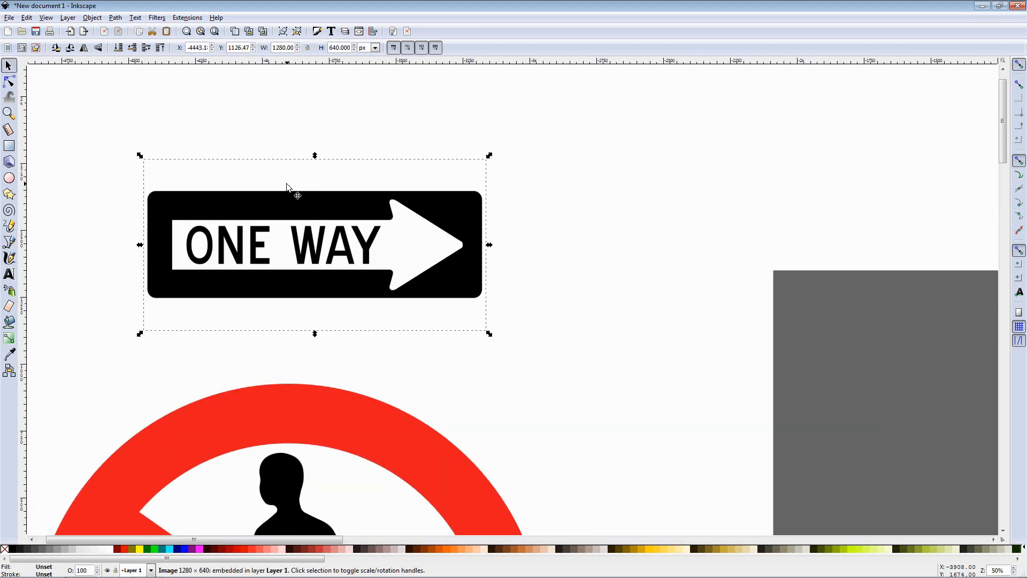
- Set ONE WAY sign trace to reset defaults, stacking off, background removed, 3 scans
left_click(114, 17)
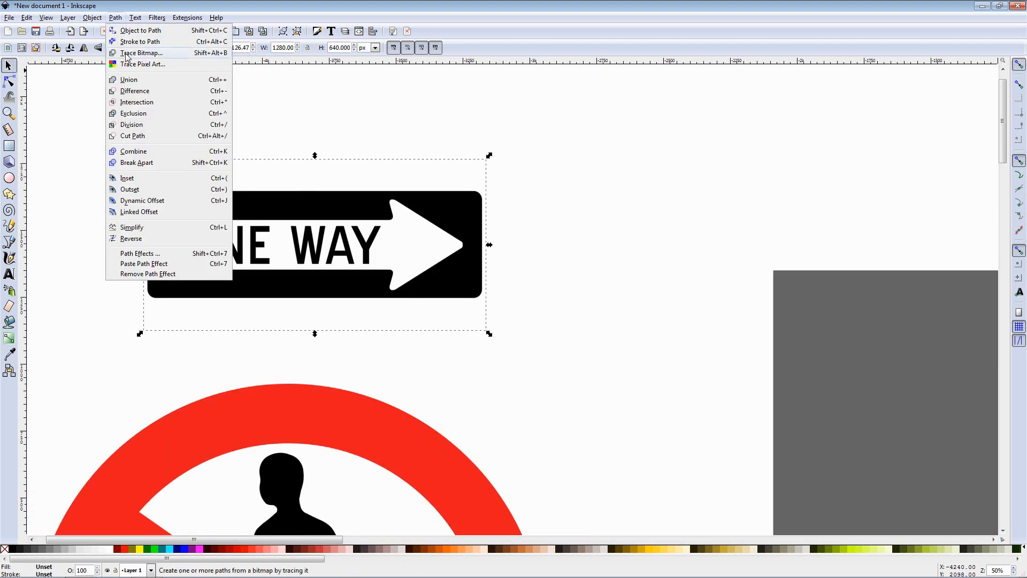
left_click(141, 53)
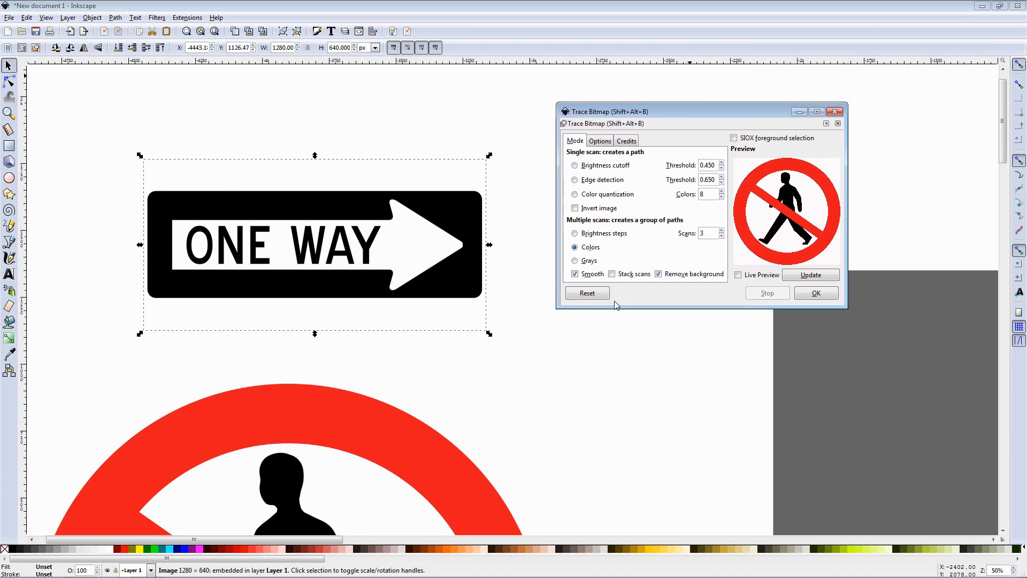
left_click(586, 293)
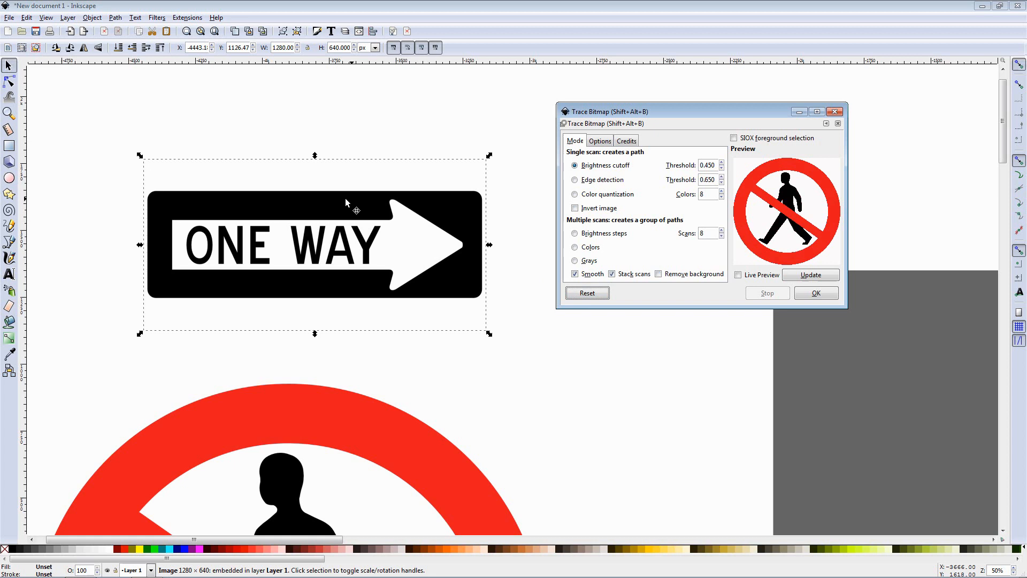
mouse_move(562, 248)
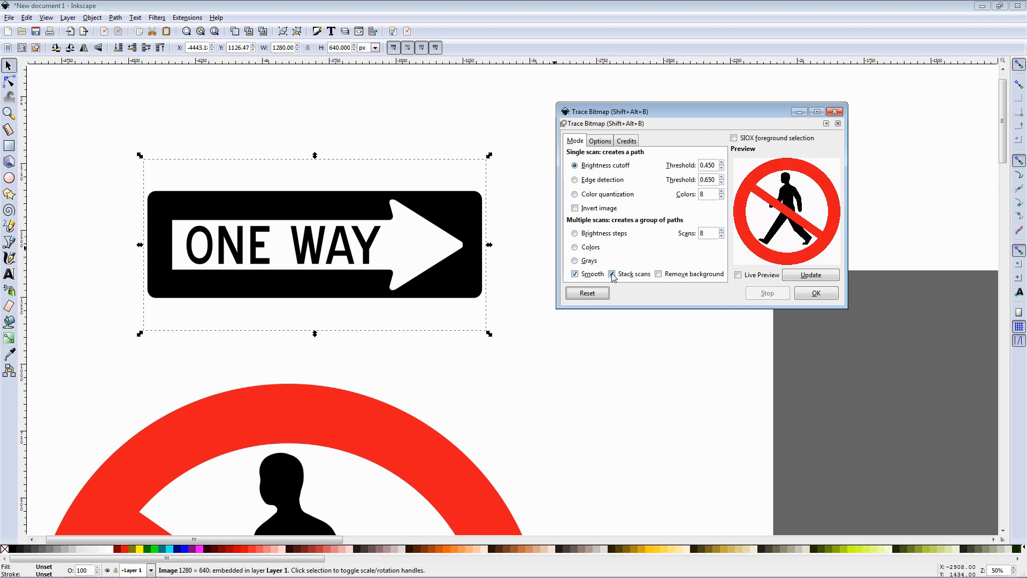
left_click(611, 274)
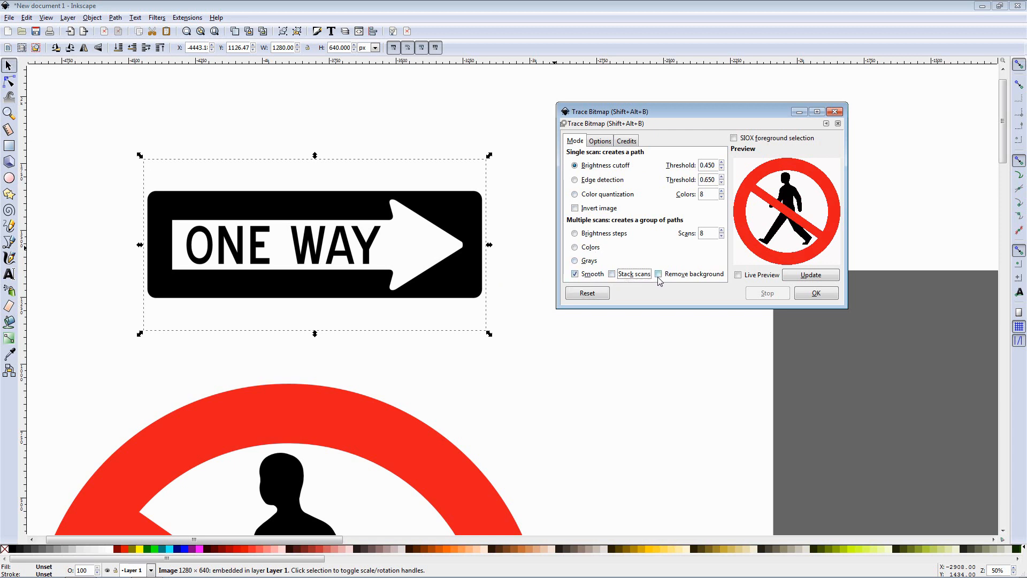
left_click(658, 274)
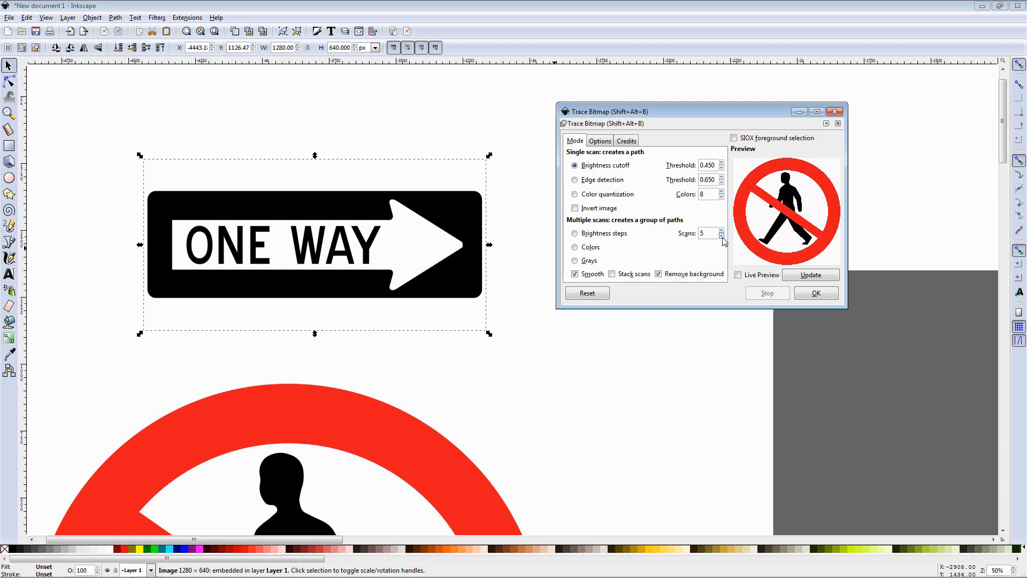
left_click(721, 236)
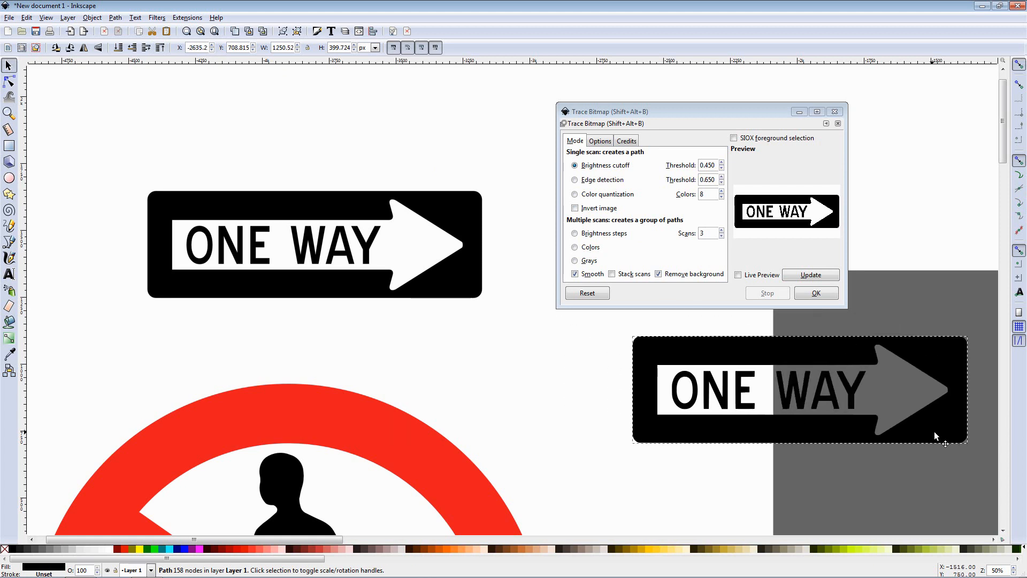
- Move the traced ONE WAY path below the original, break it apart, fill the inner panel white
left_click_drag(799, 390, 560, 370)
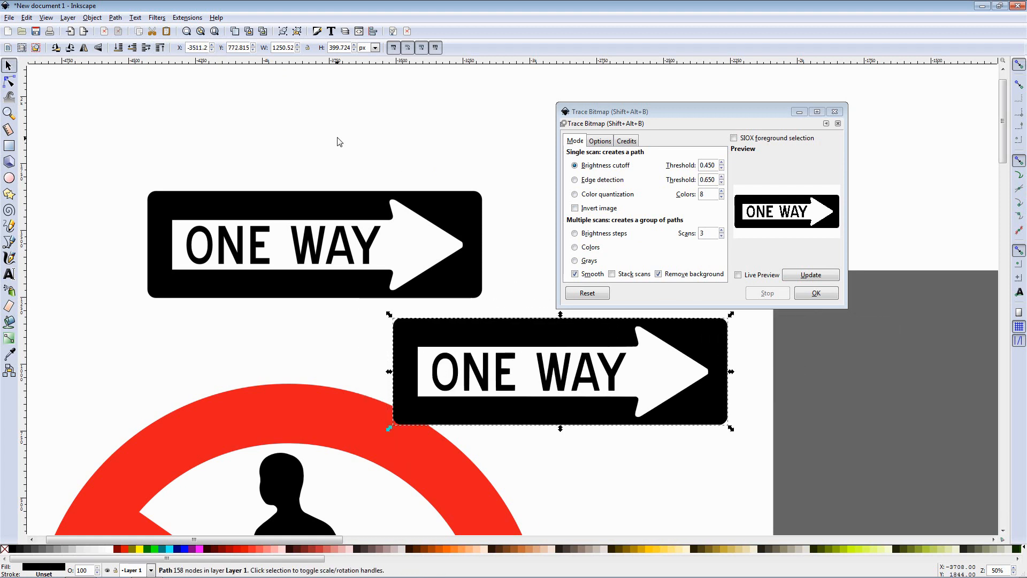
left_click(296, 31)
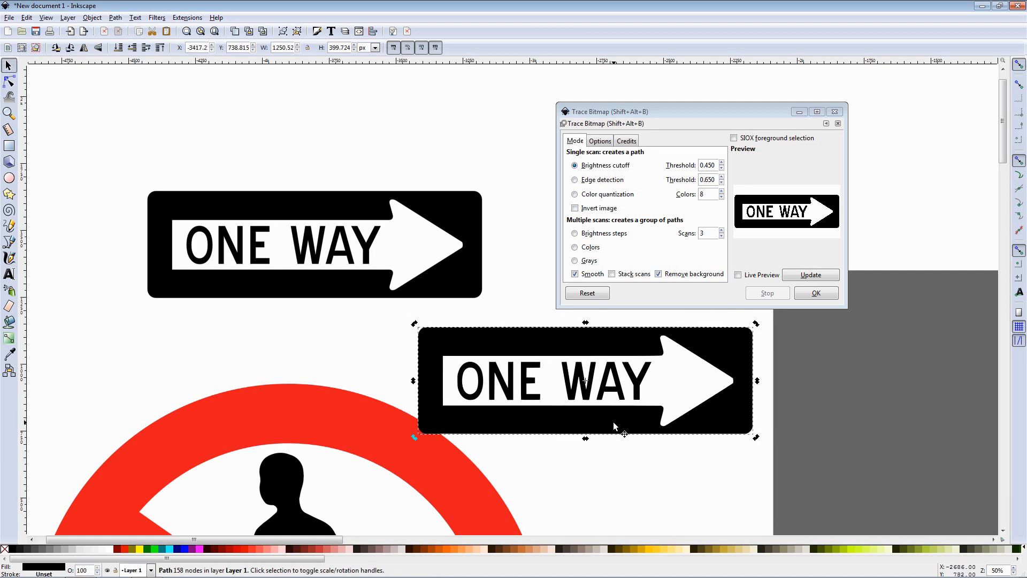
mouse_move(216, 204)
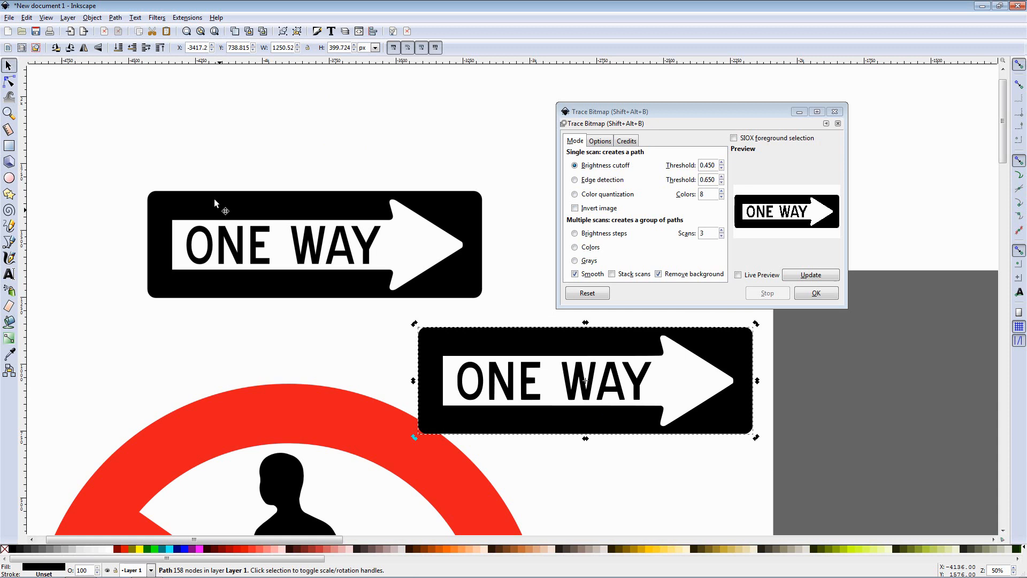
left_click(114, 17)
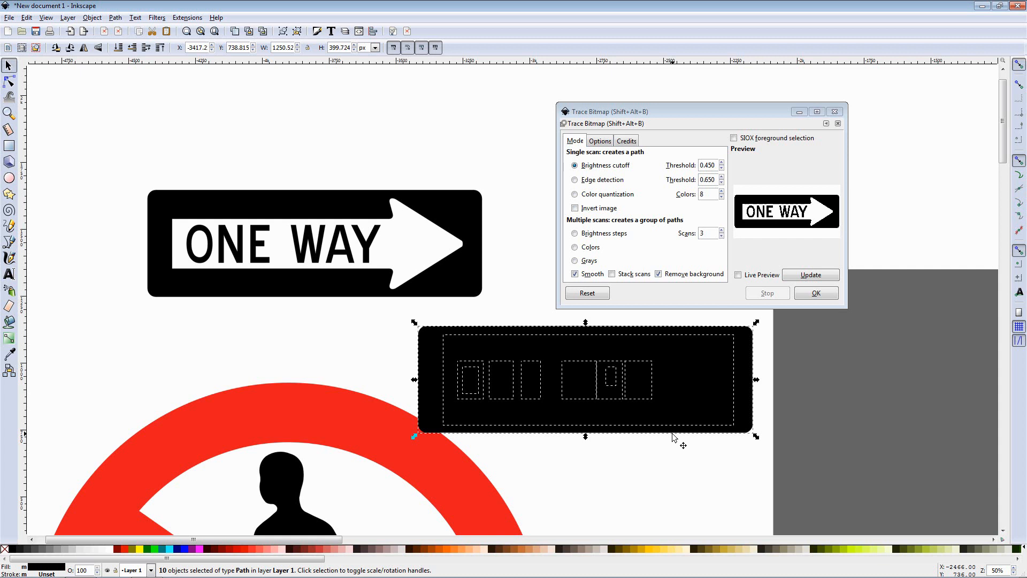
mouse_move(674, 464)
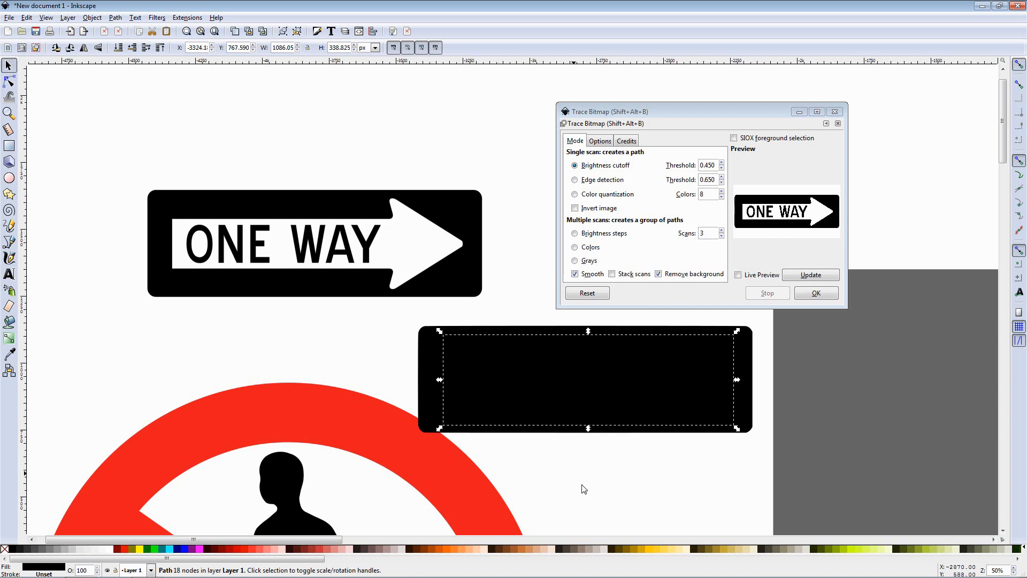
mouse_move(165, 535)
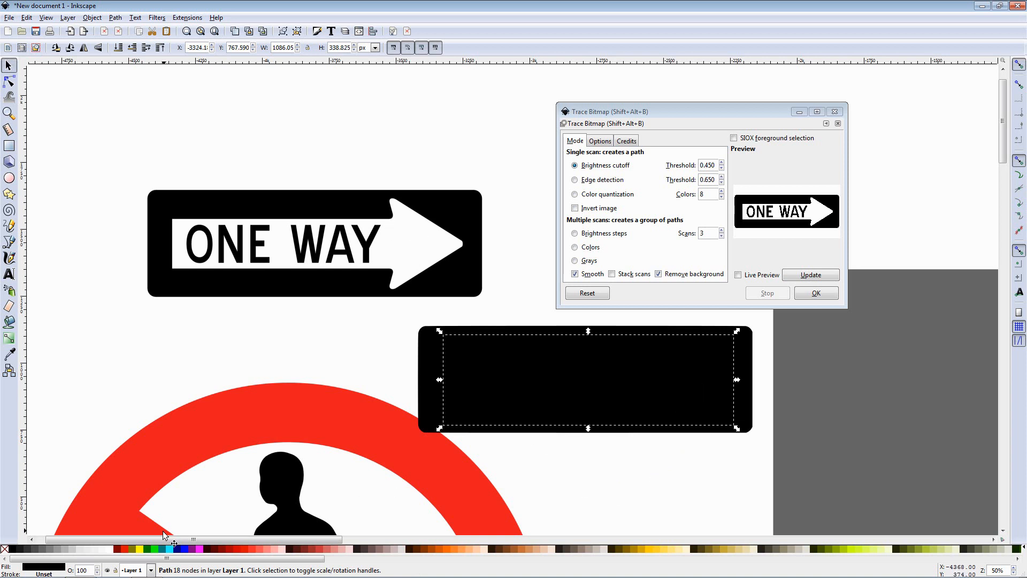
left_click(816, 292)
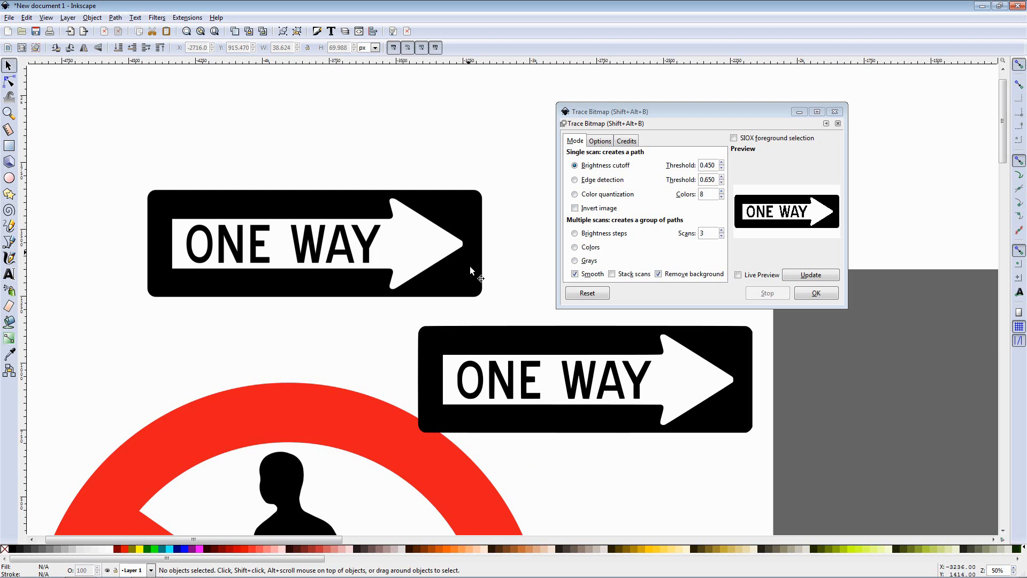
mouse_move(458, 398)
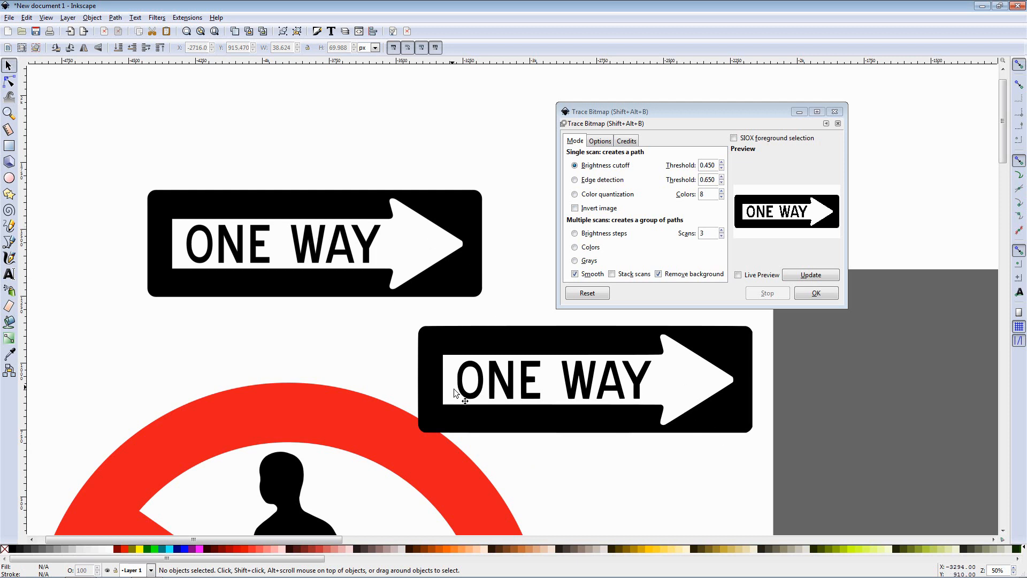
mouse_move(519, 398)
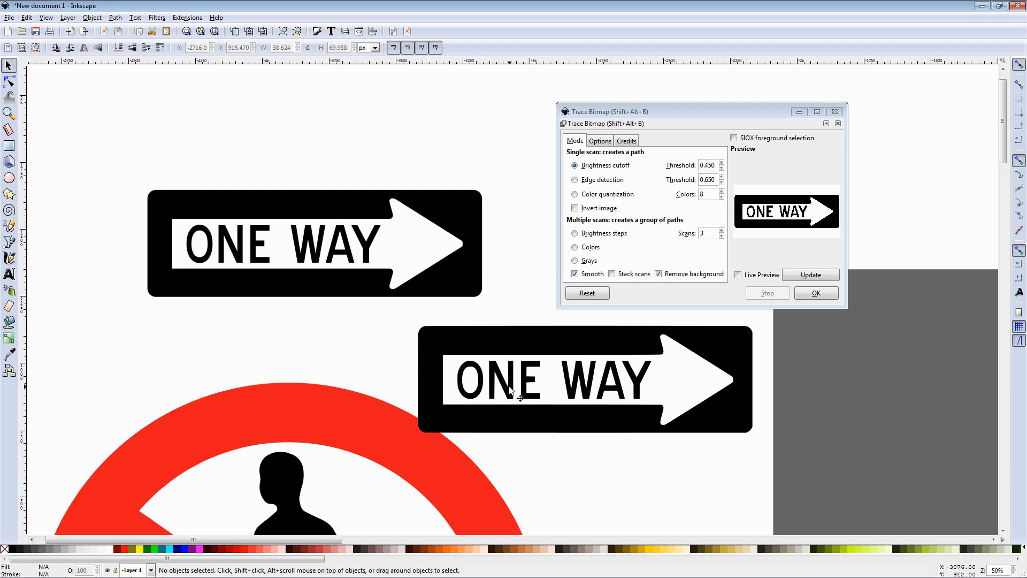
- Select the first letter of ONE WAY on the traced sign
left_click(512, 391)
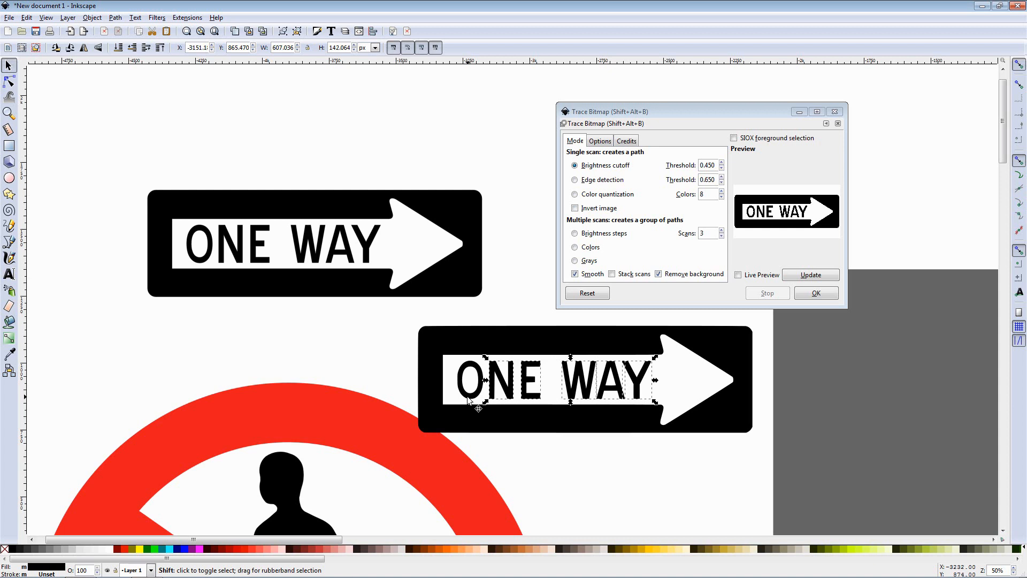
mouse_move(472, 407)
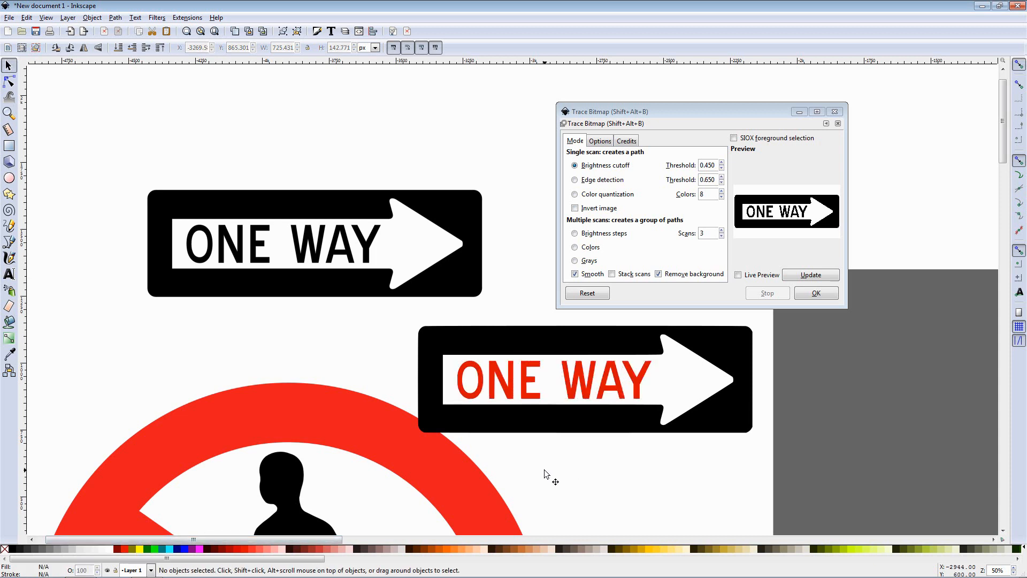
mouse_move(553, 329)
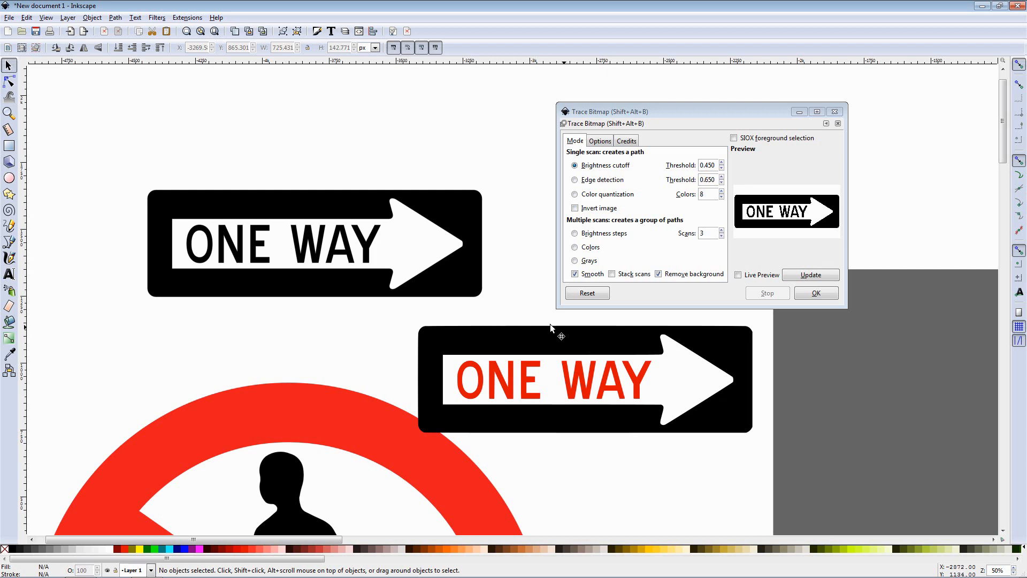
mouse_move(645, 361)
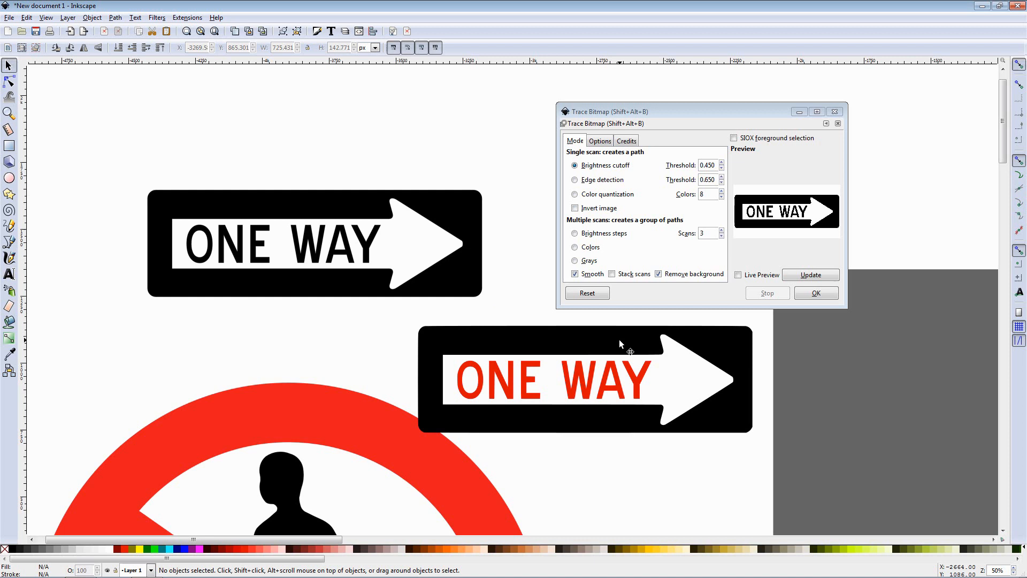
mouse_move(631, 251)
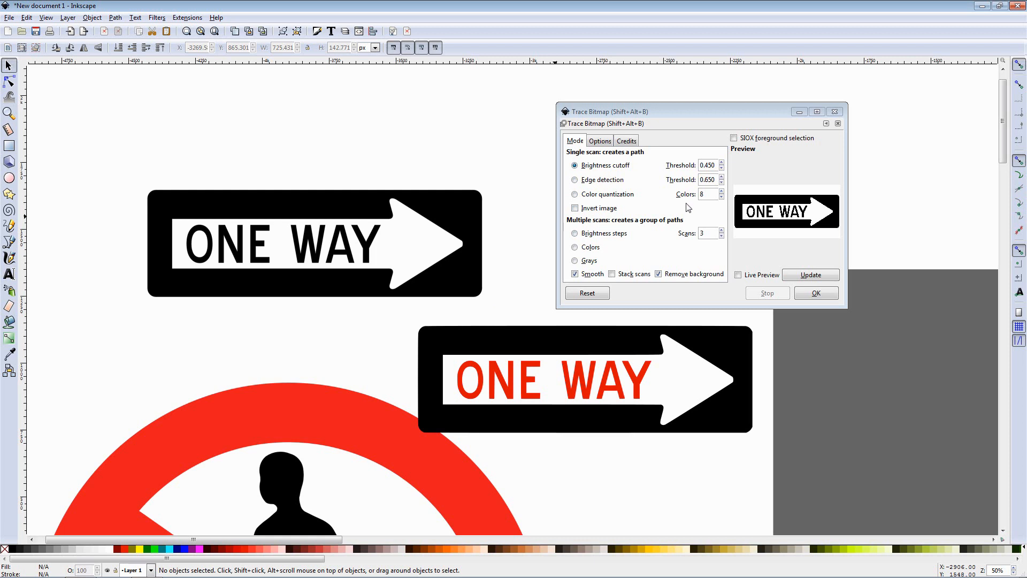
mouse_move(646, 241)
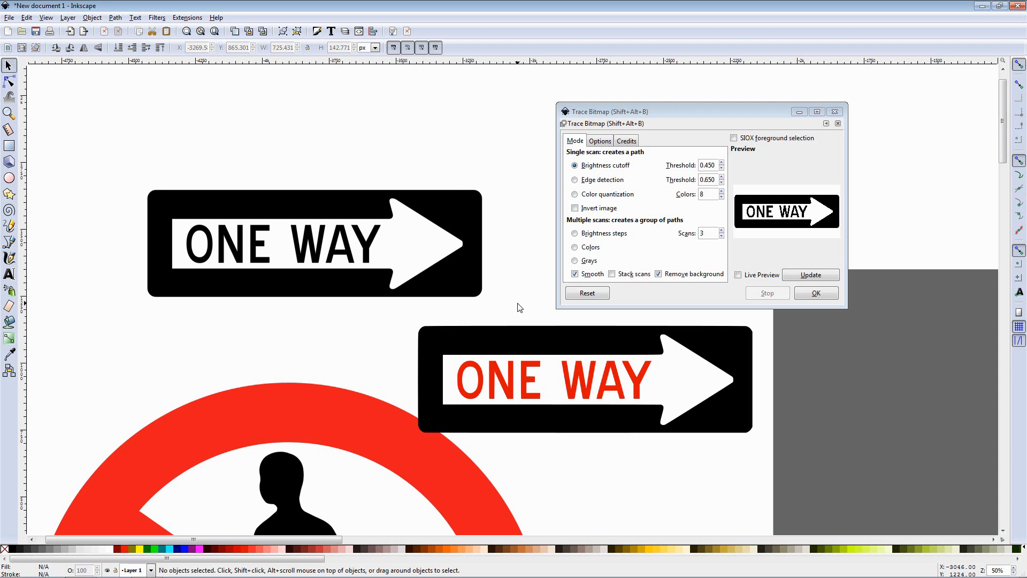
mouse_move(622, 228)
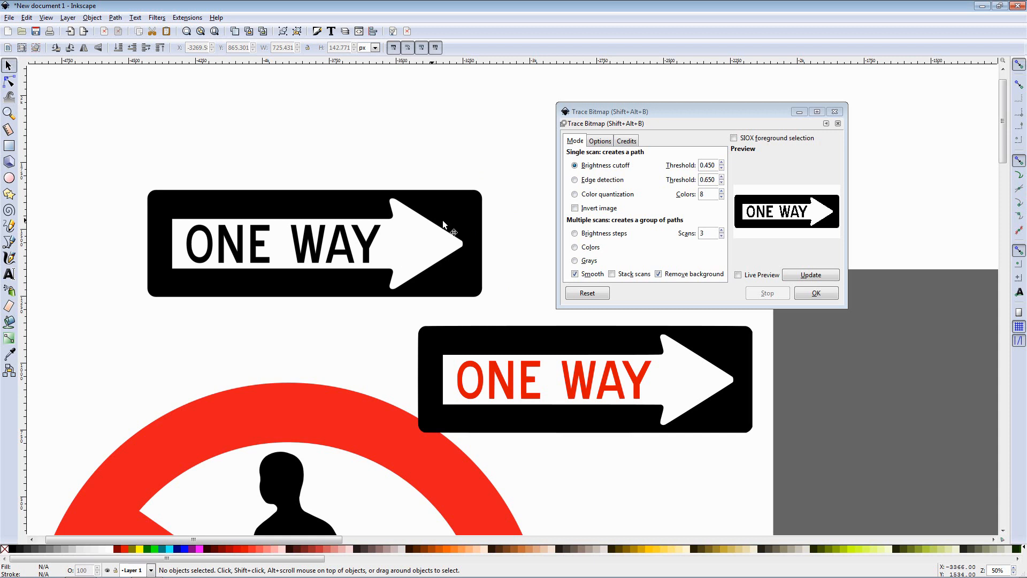
mouse_move(459, 321)
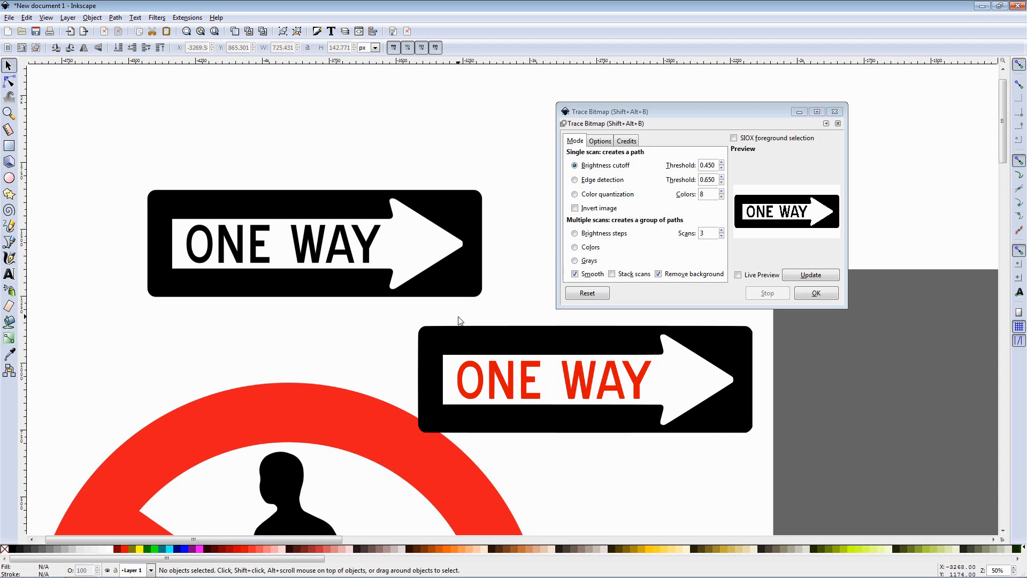
mouse_move(506, 302)
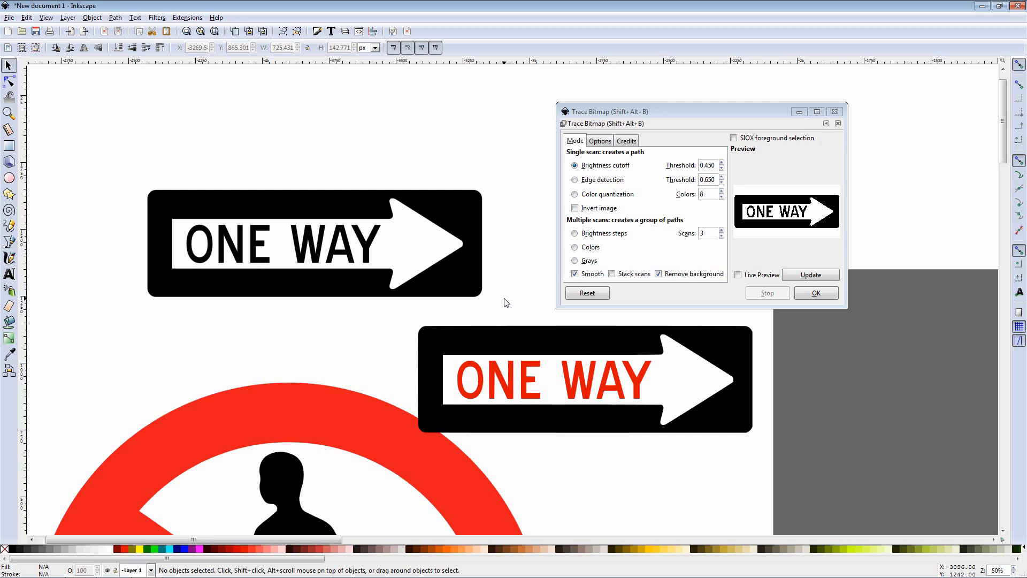
mouse_move(474, 268)
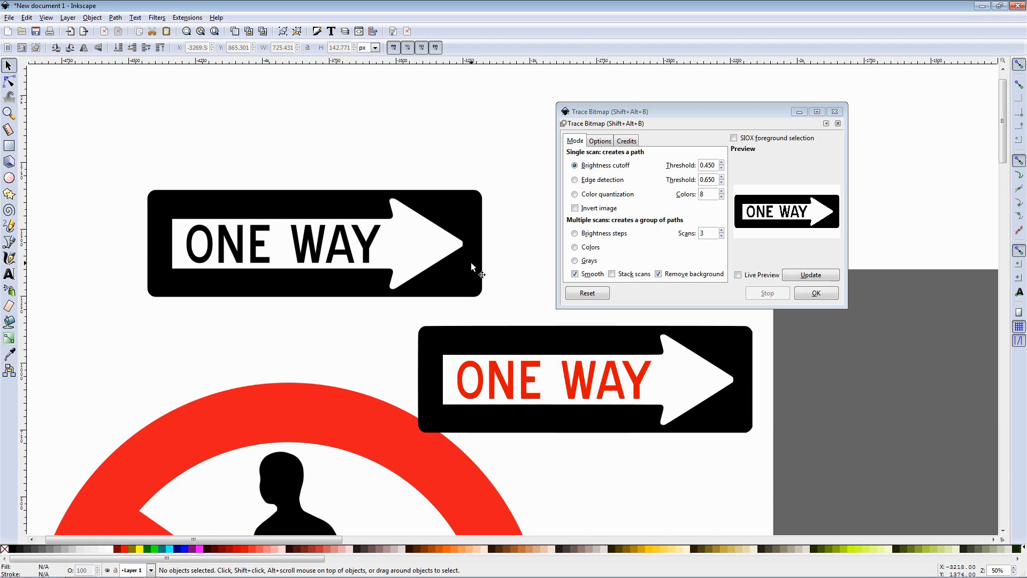
mouse_move(388, 116)
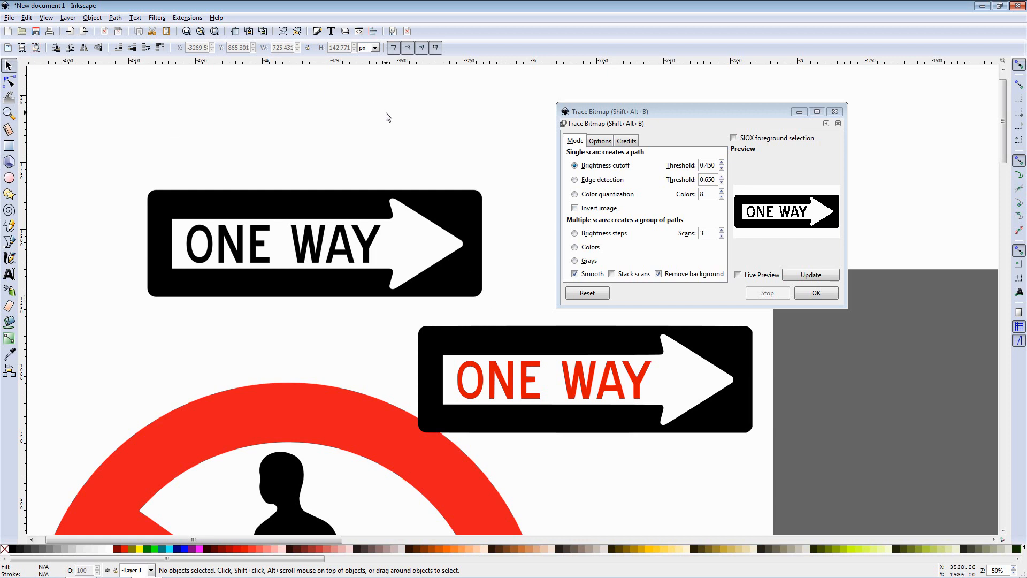
mouse_move(430, 132)
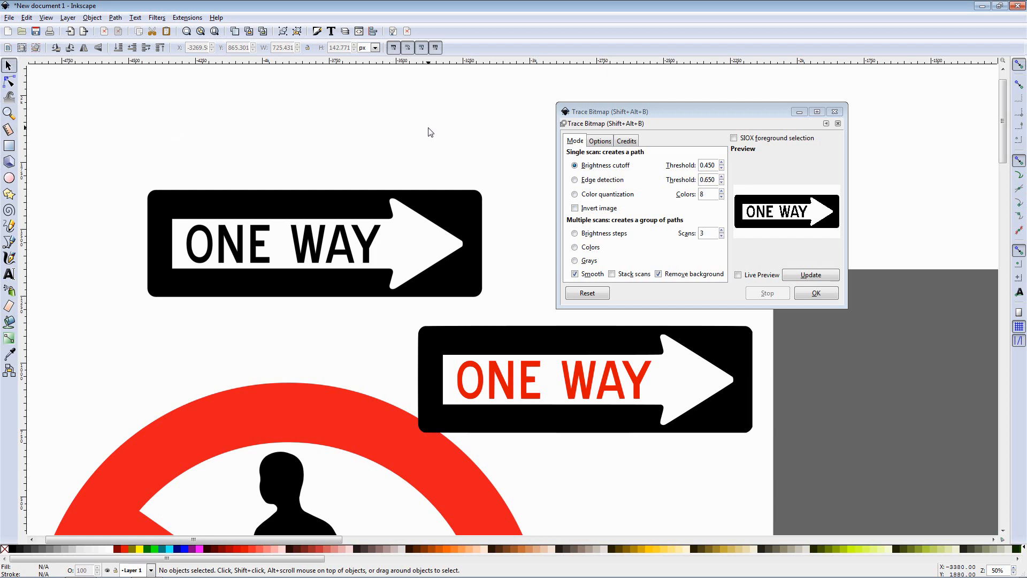